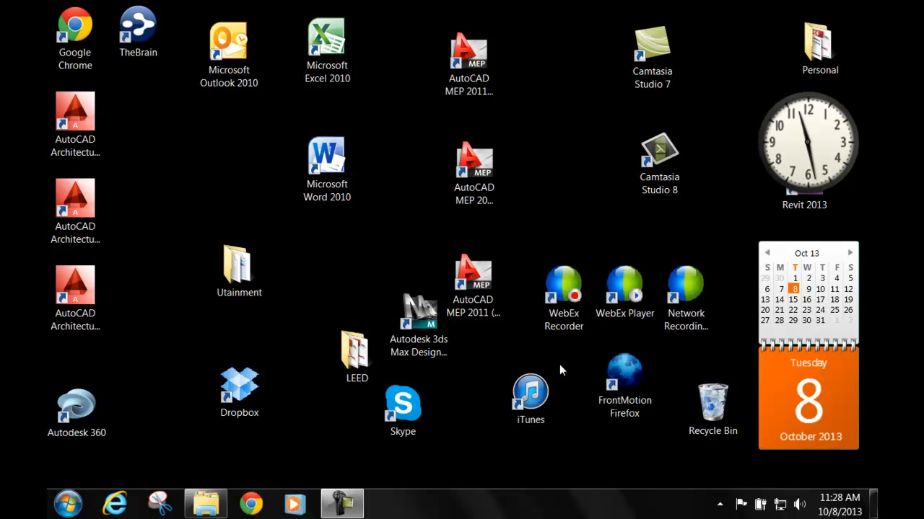
pyautogui.moveTo(433, 381)
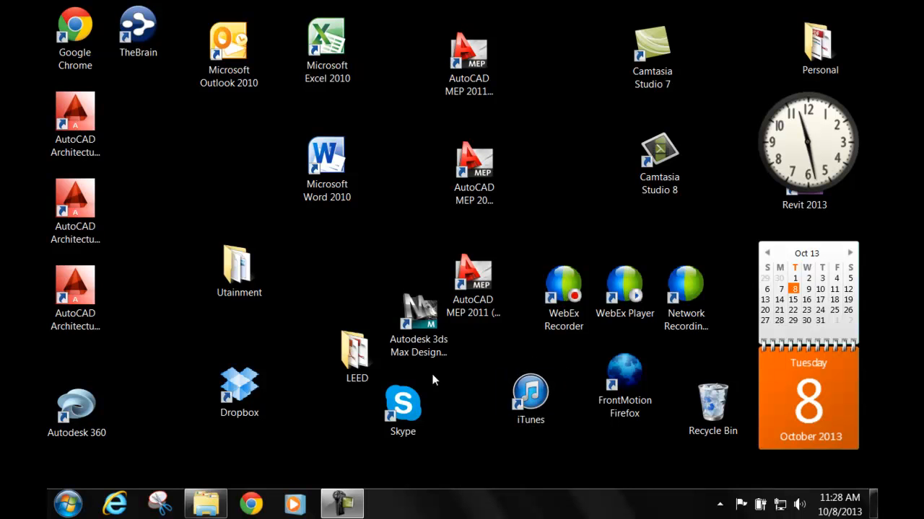
# Step: Launch AutoCAD MEP 2011 from its desktop shortcut
pyautogui.click(68, 502)
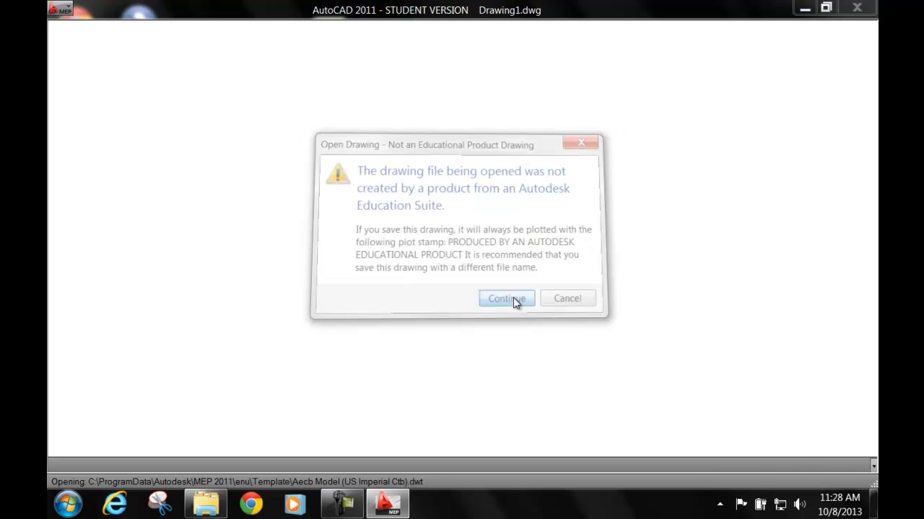
# Step: Accept the education-product warning and close the Welcome Screen, leaving blank Drawing1
pyautogui.click(505, 299)
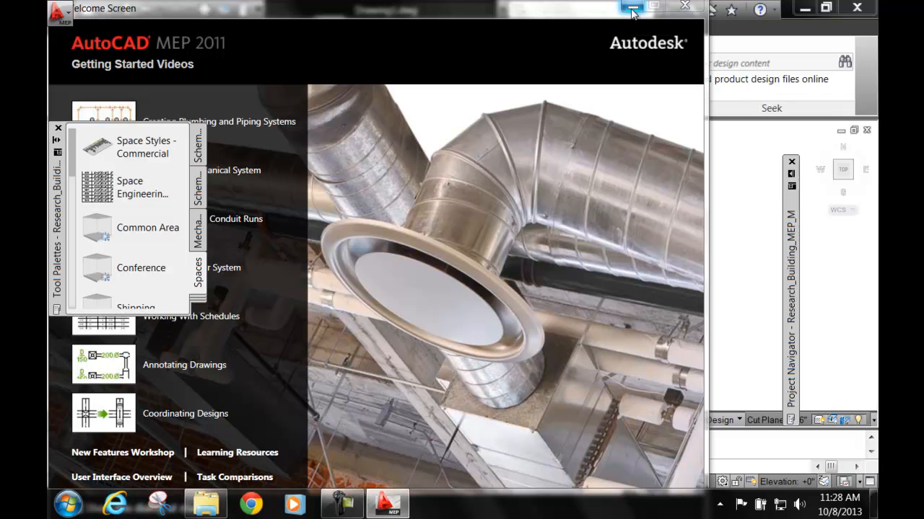
pyautogui.moveTo(632, 9)
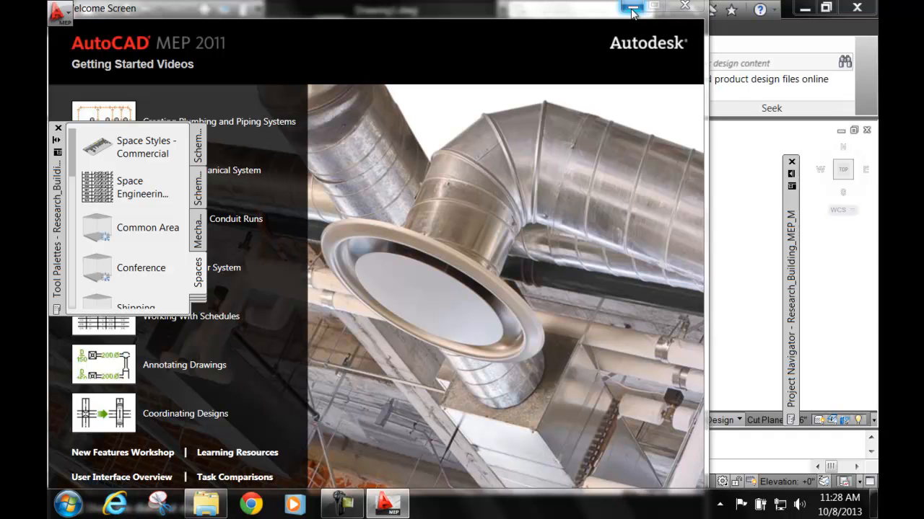
pyautogui.click(632, 6)
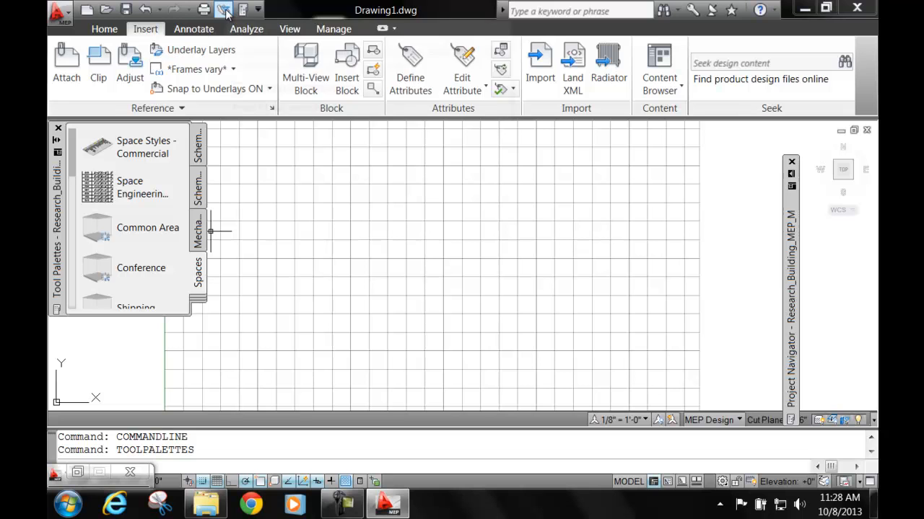
# Step: Make Research_Building_MEP_M the current project in the Project Browser
pyautogui.click(224, 8)
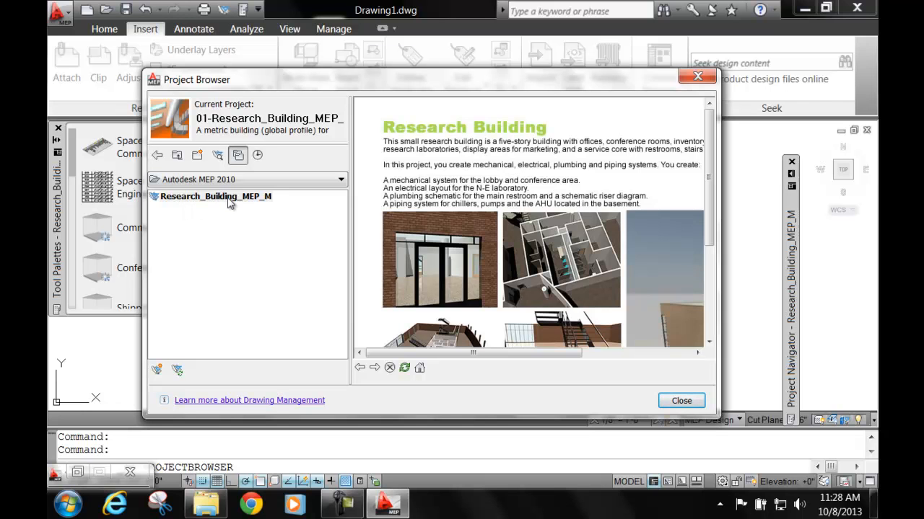
pyautogui.moveTo(173, 208)
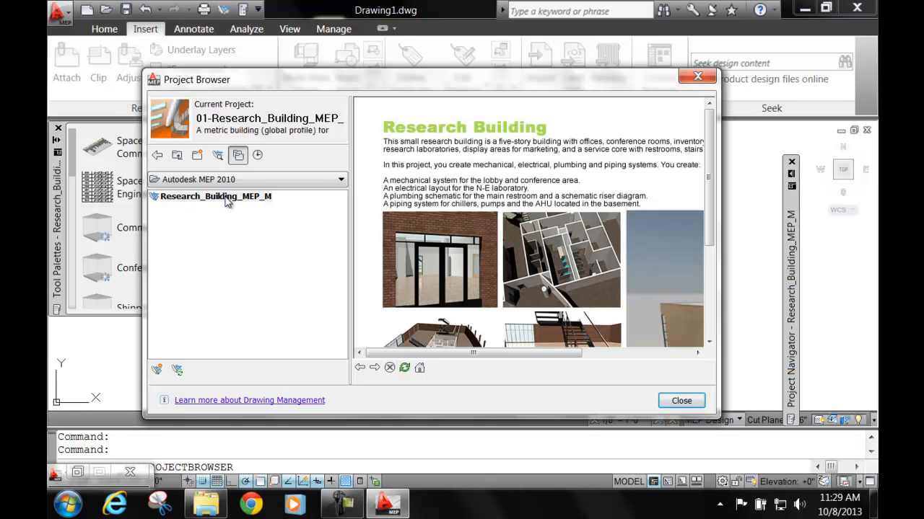
pyautogui.click(215, 196)
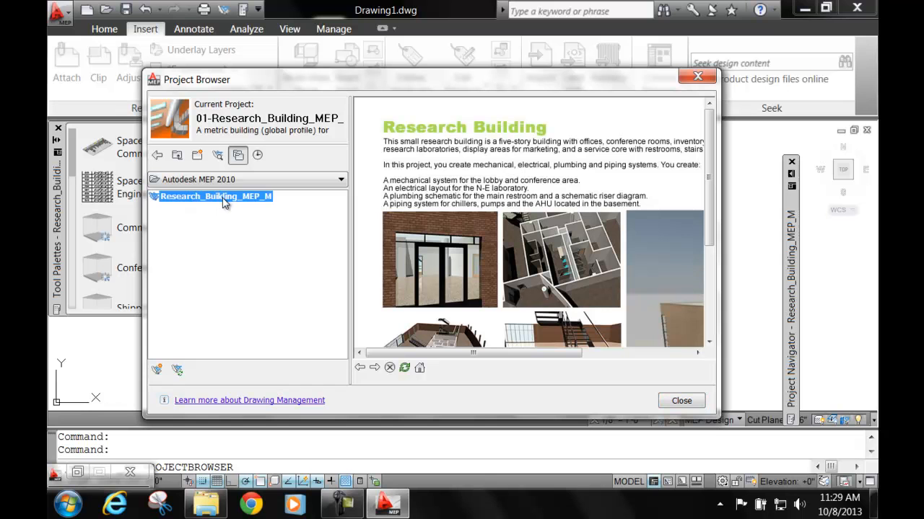
pyautogui.moveTo(681, 401)
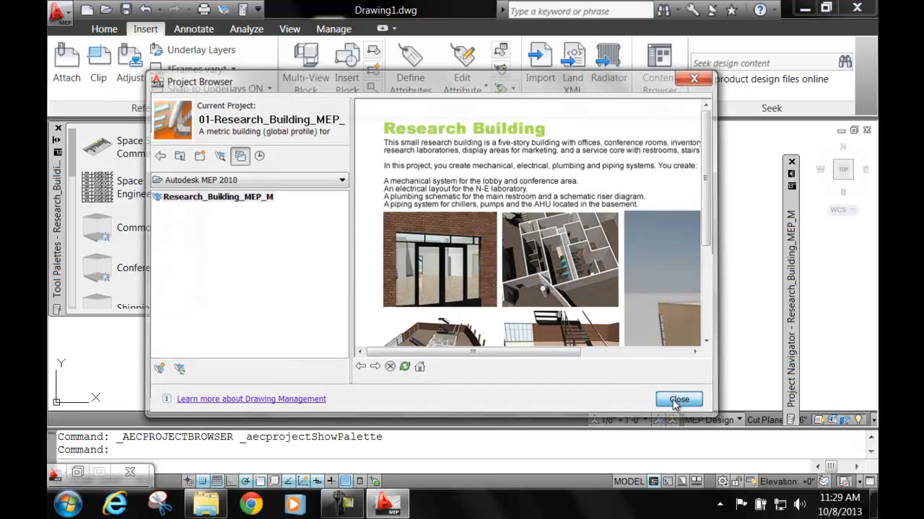
# Step: Close the Project Browser and expand the Architectural constructs in the Project Navigator
pyautogui.click(678, 399)
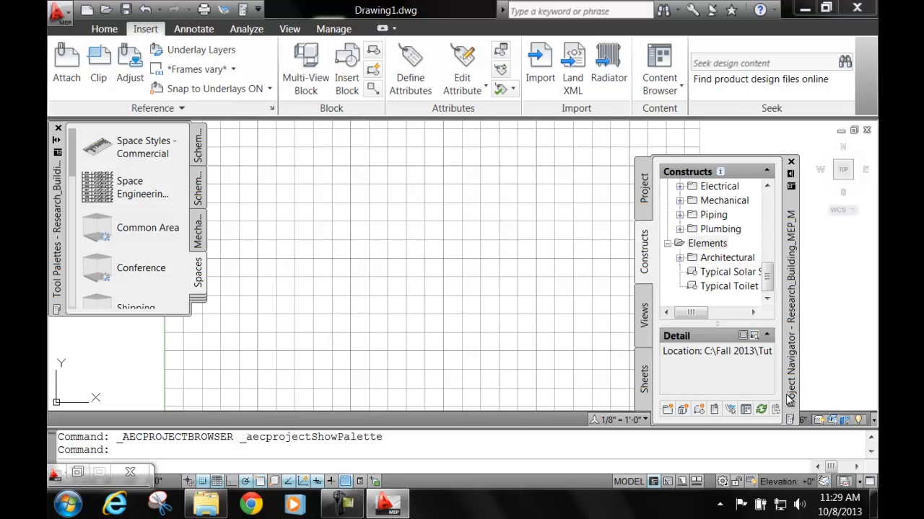
pyautogui.moveTo(794, 339)
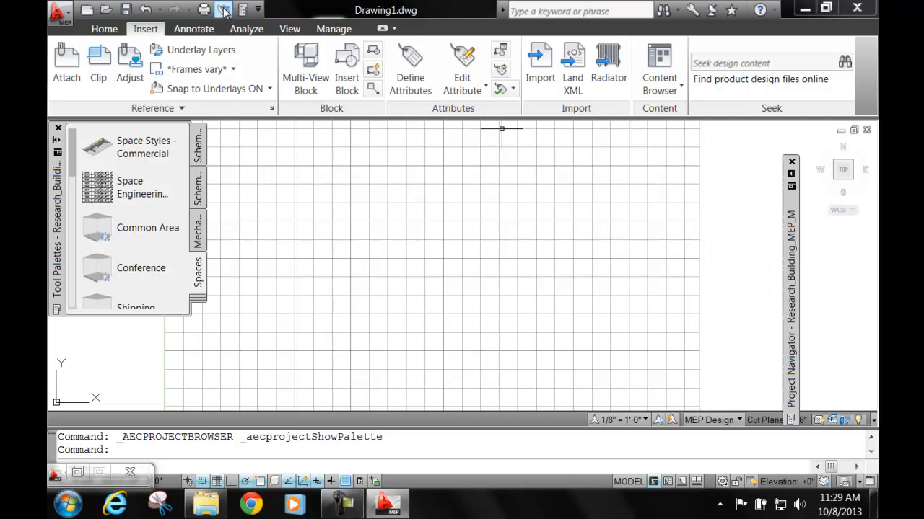
pyautogui.moveTo(222, 9)
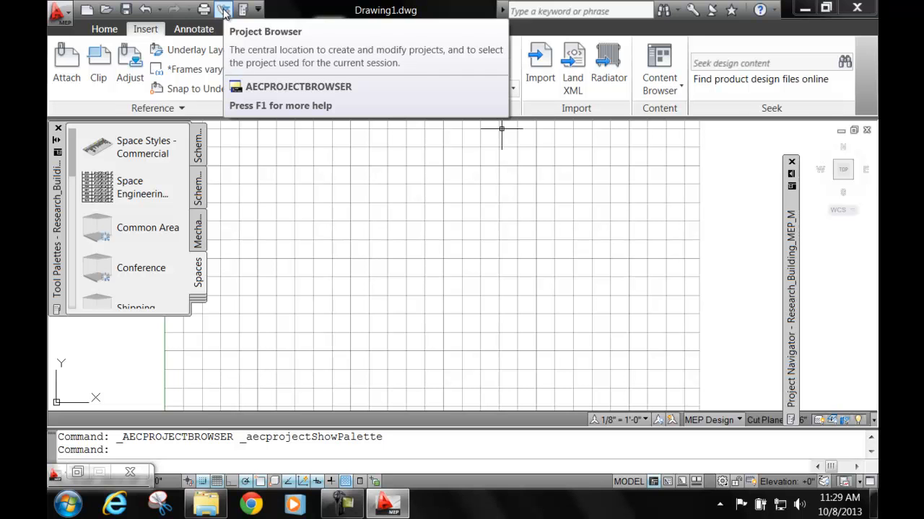
pyautogui.click(223, 9)
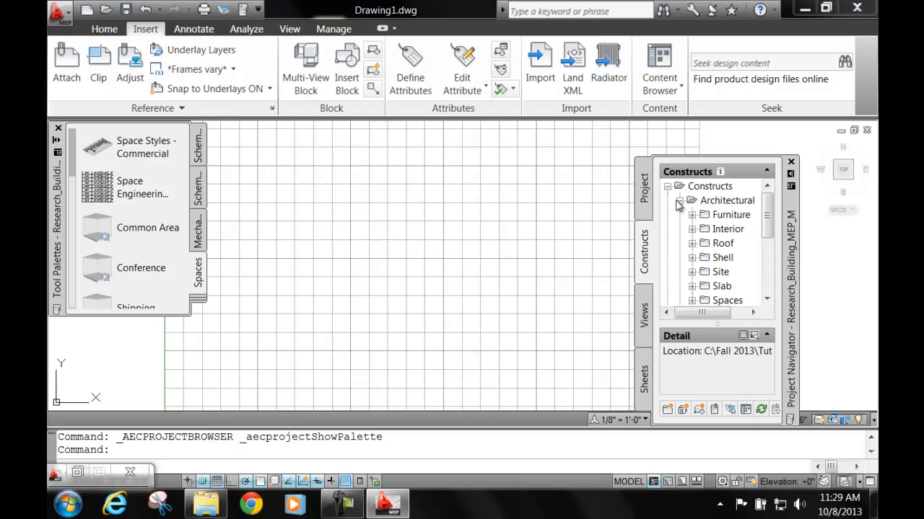
pyautogui.click(678, 200)
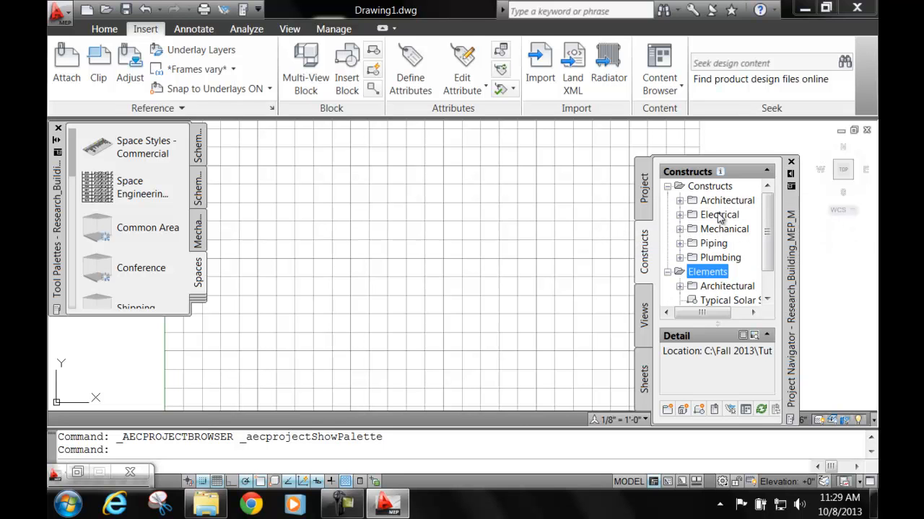
pyautogui.moveTo(719, 246)
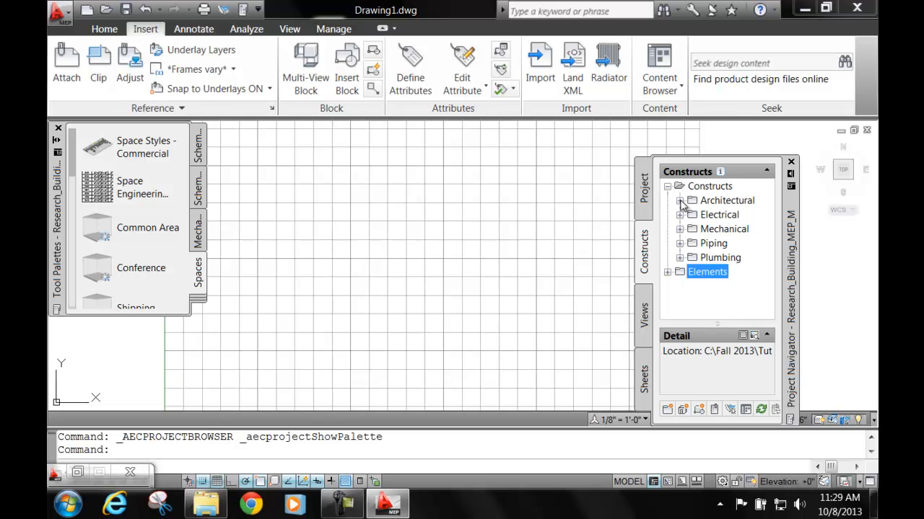
pyautogui.click(680, 199)
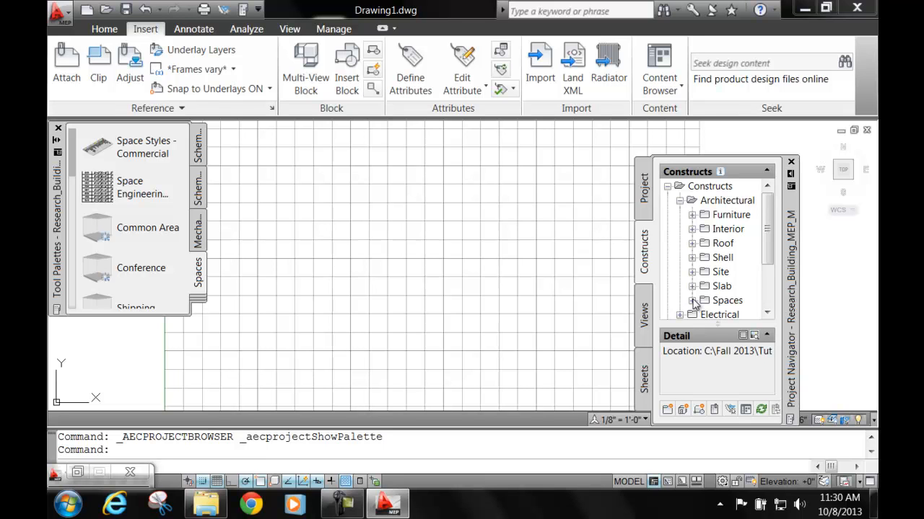
pyautogui.moveTo(714, 303)
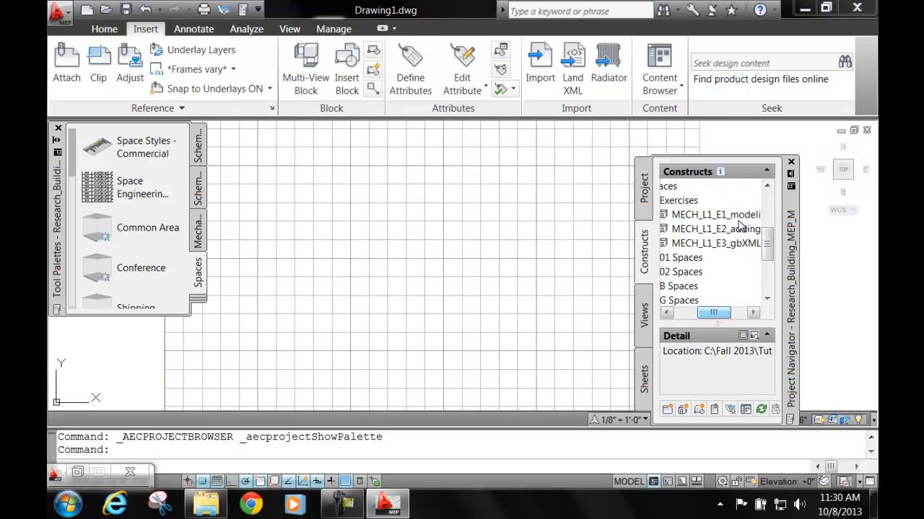
pyautogui.moveTo(715, 214)
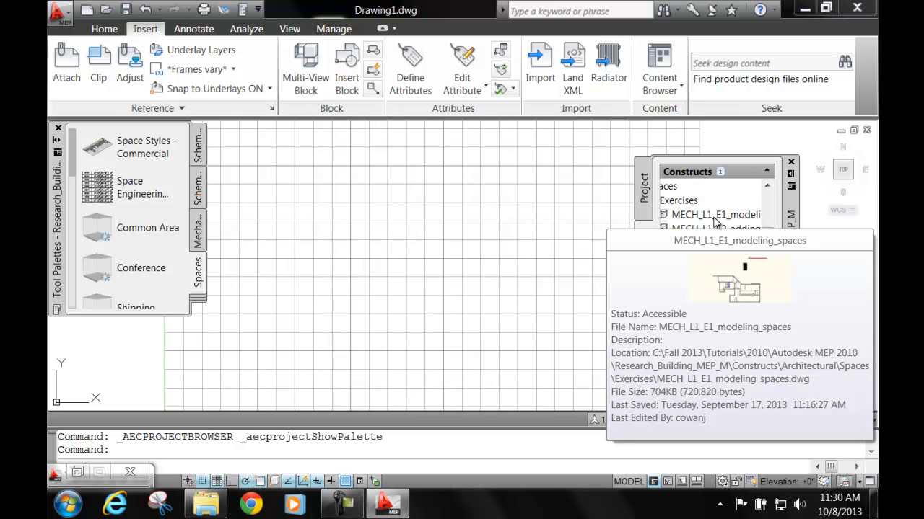
# Step: Open the MECH_L1_E1_modeling_spaces drawing from the Project Navigator
pyautogui.click(715, 214)
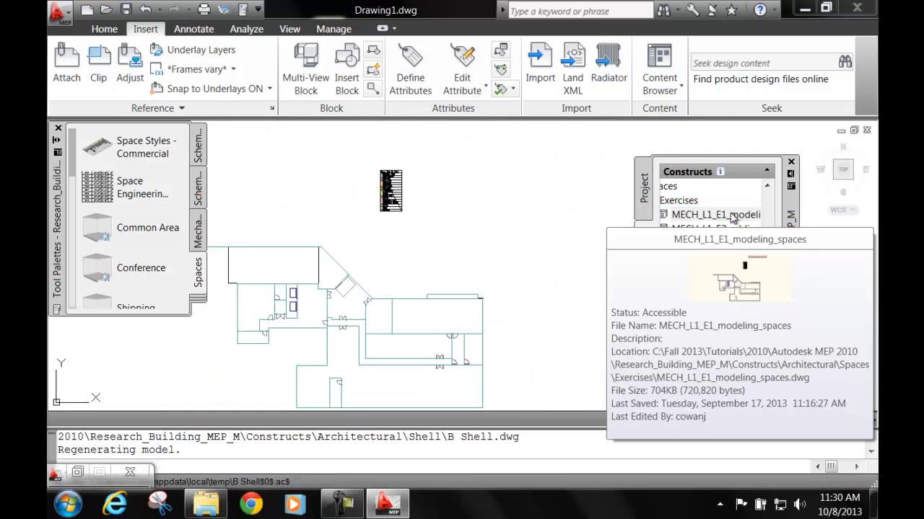
pyautogui.doubleClick(715, 214)
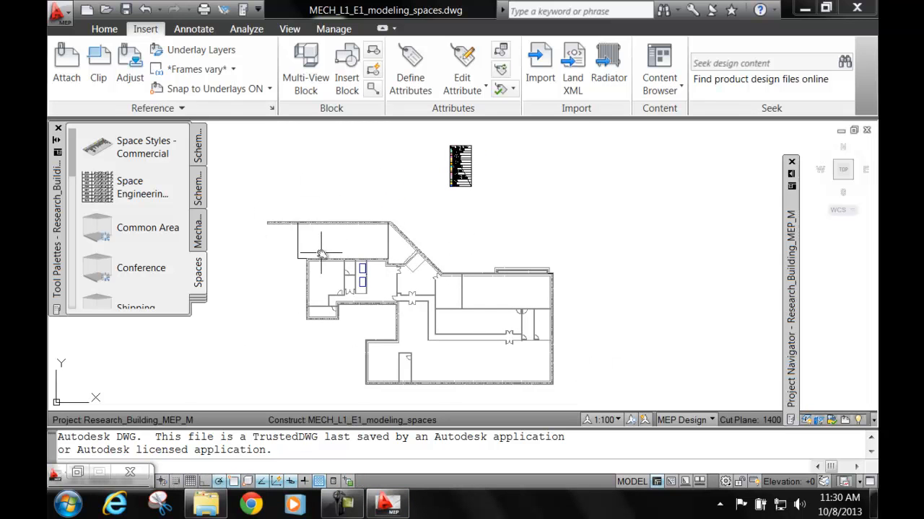
pyautogui.moveTo(411, 259)
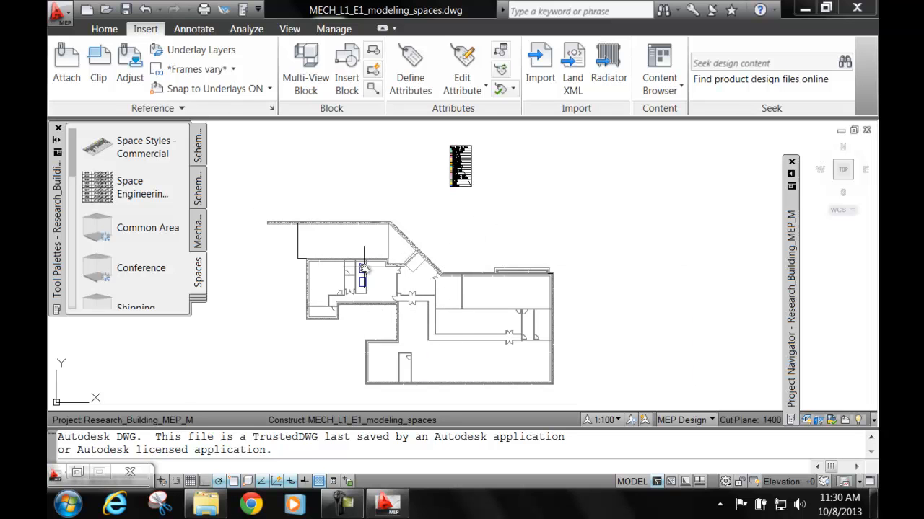
pyautogui.moveTo(501, 190)
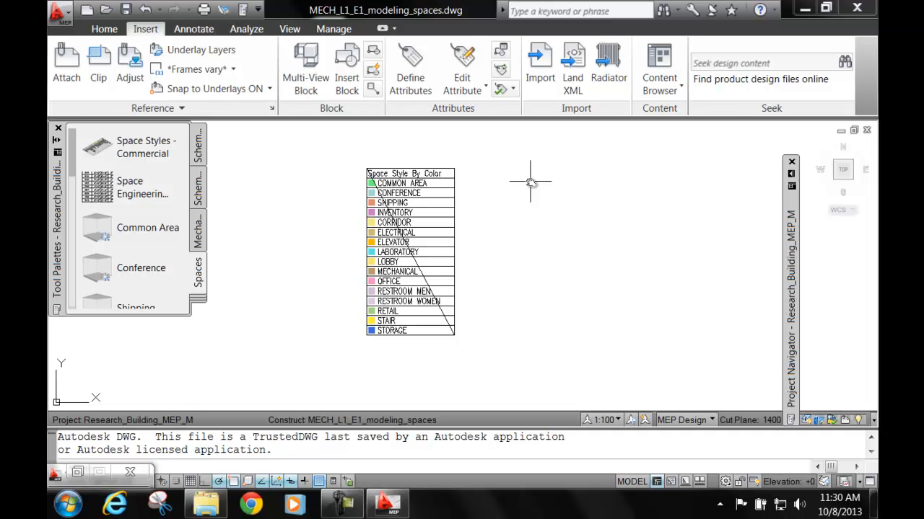
pyautogui.moveTo(482, 191)
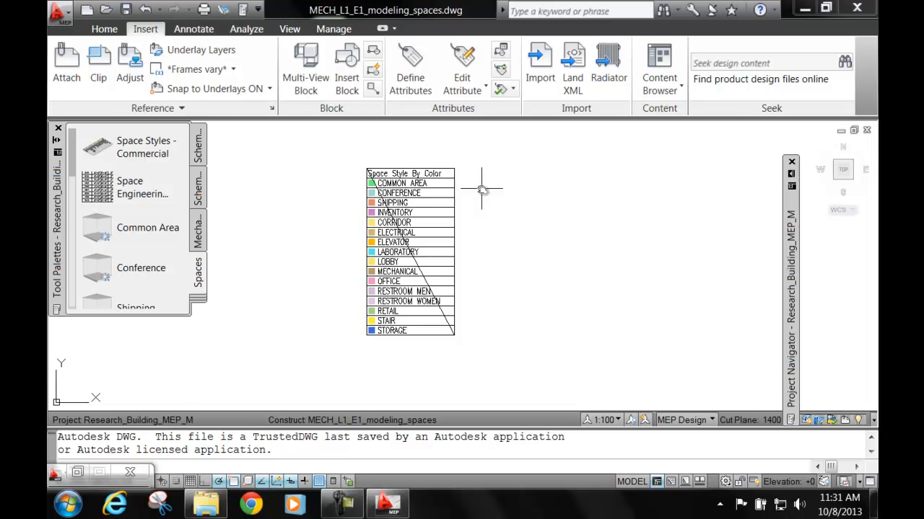
pyautogui.moveTo(554, 185)
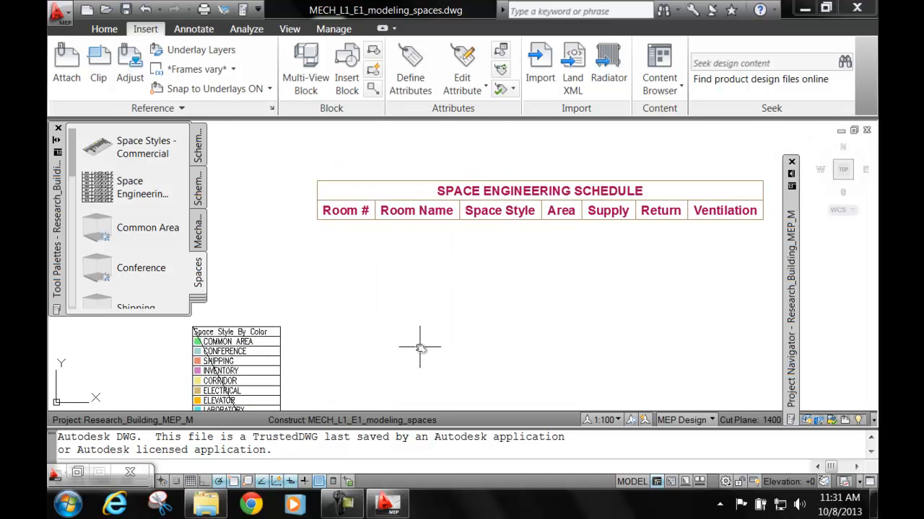
pyautogui.moveTo(347, 243)
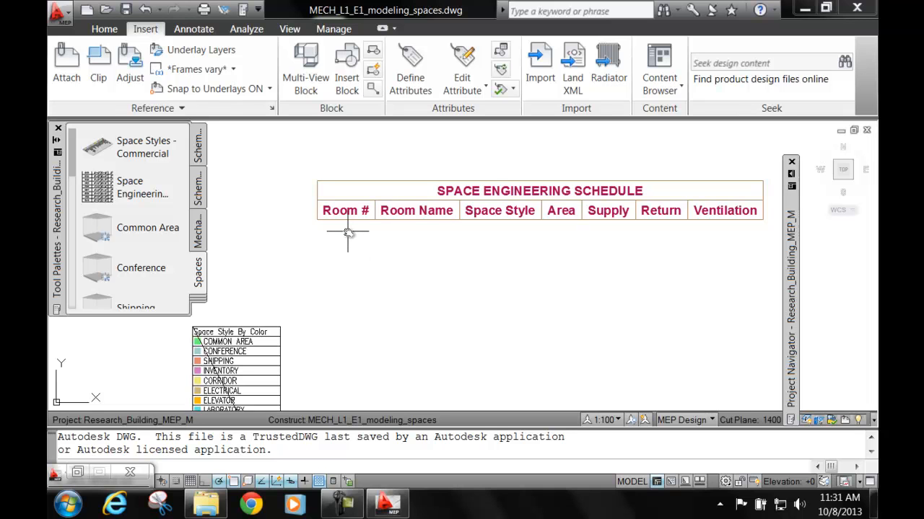
pyautogui.moveTo(528, 232)
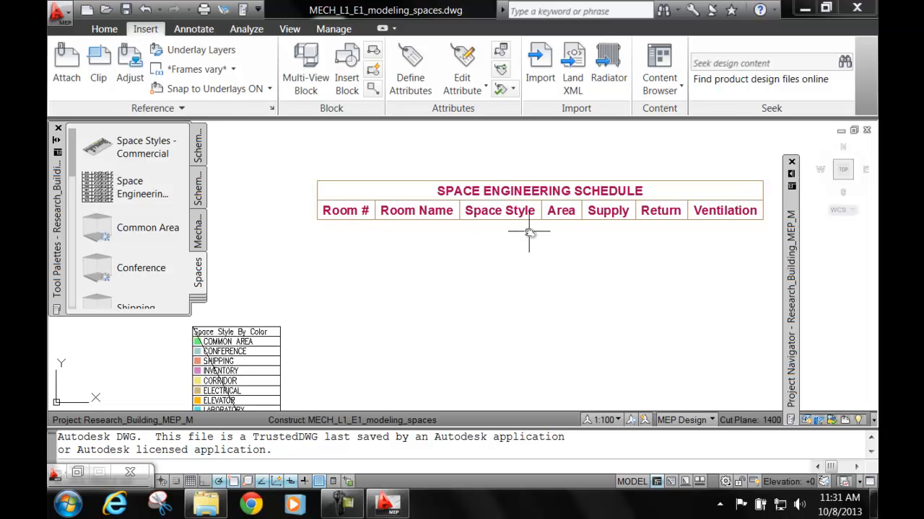
pyautogui.moveTo(609, 230)
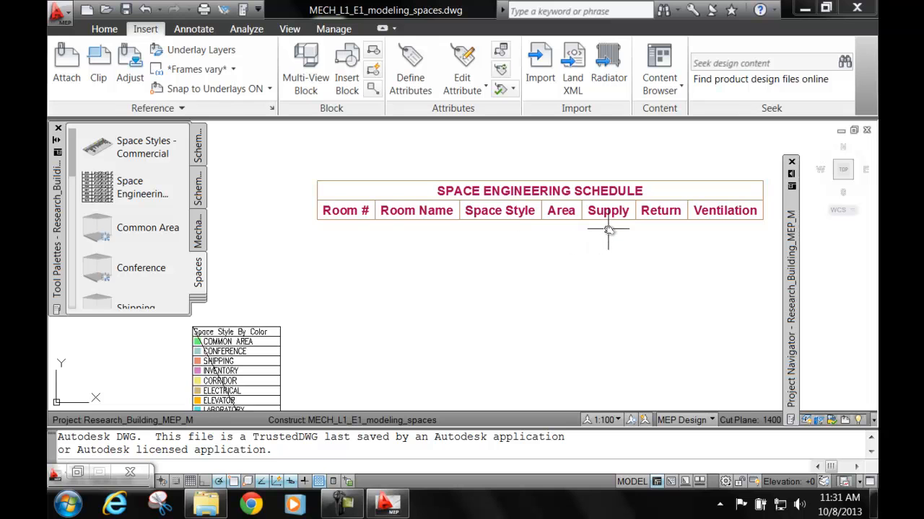
pyautogui.moveTo(615, 239)
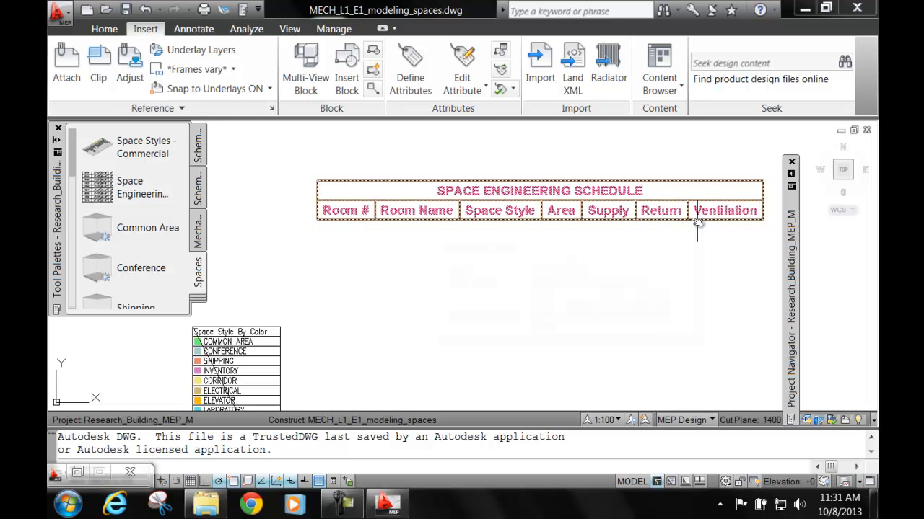
pyautogui.moveTo(696, 223)
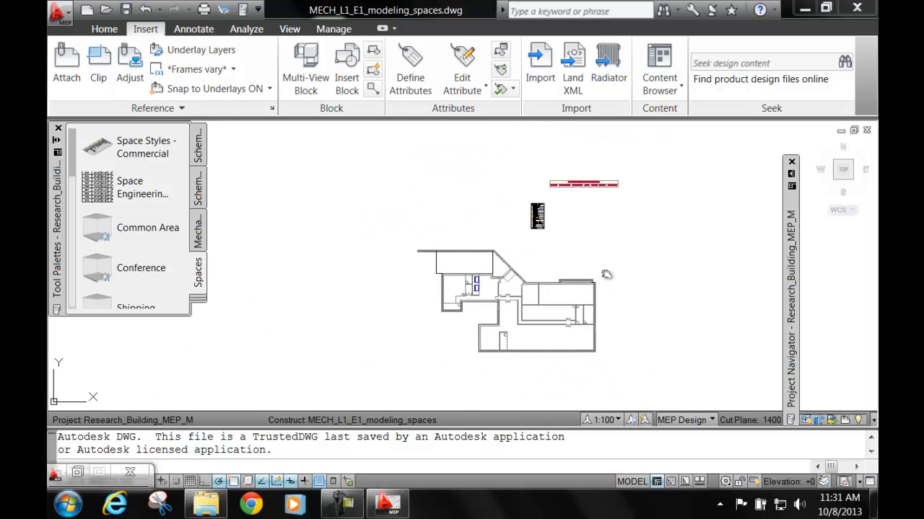
# Step: Centre the floor plan and start the Corridor tool from the Spaces tool palette
pyautogui.moveTo(606, 274); pyautogui.dragTo(566, 316)
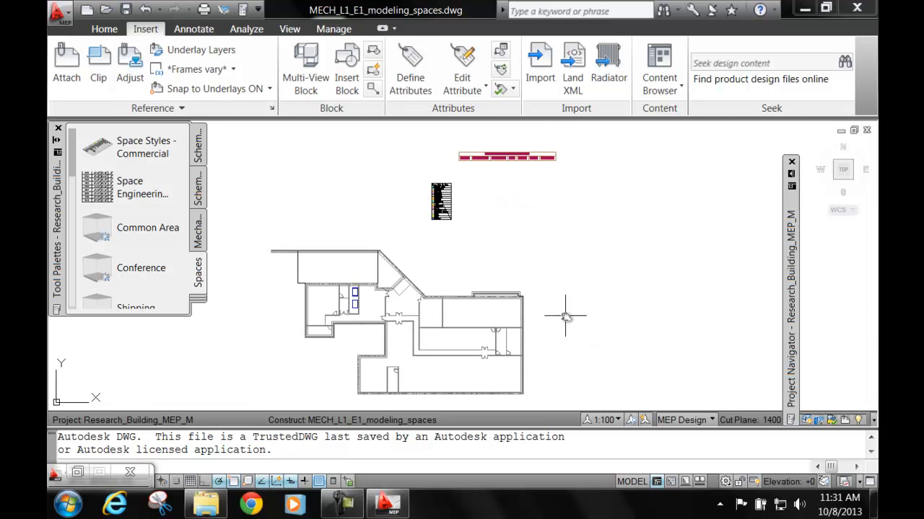
pyautogui.moveTo(435, 355)
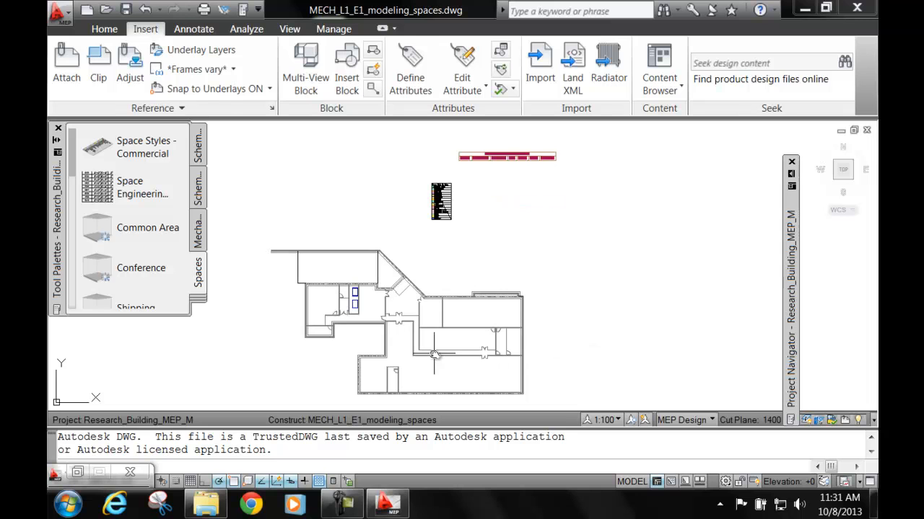
pyautogui.moveTo(436, 354)
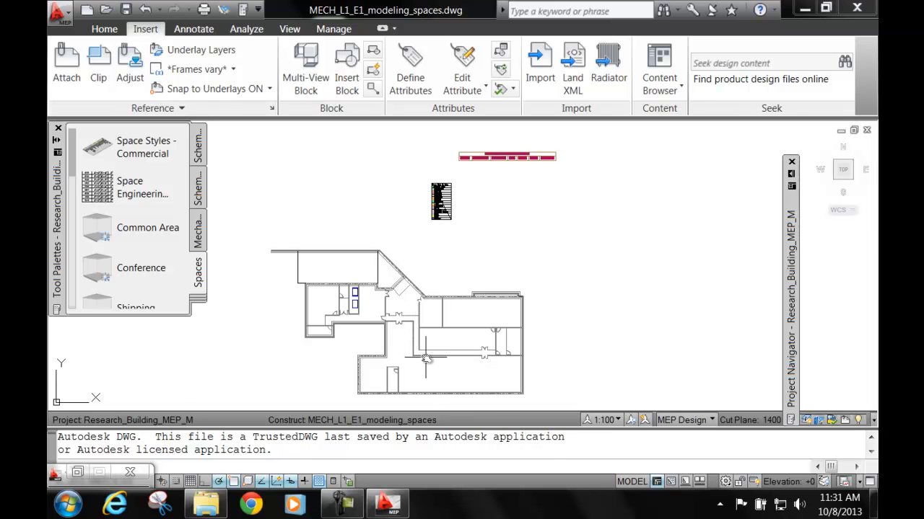
pyautogui.moveTo(257, 310)
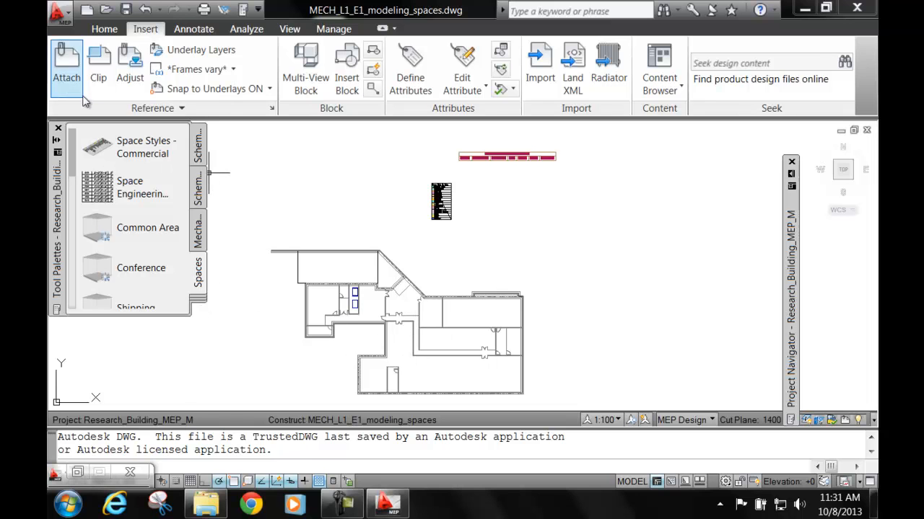
pyautogui.click(104, 29)
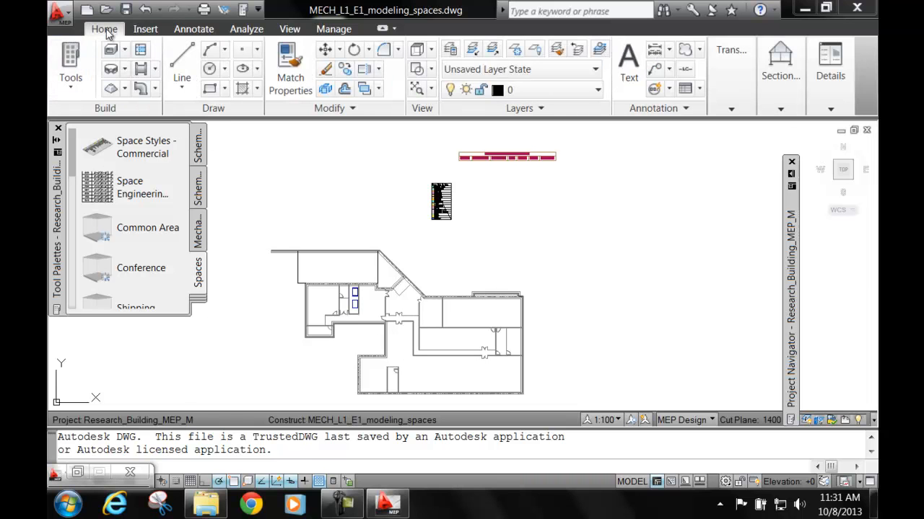
pyautogui.moveTo(70, 65)
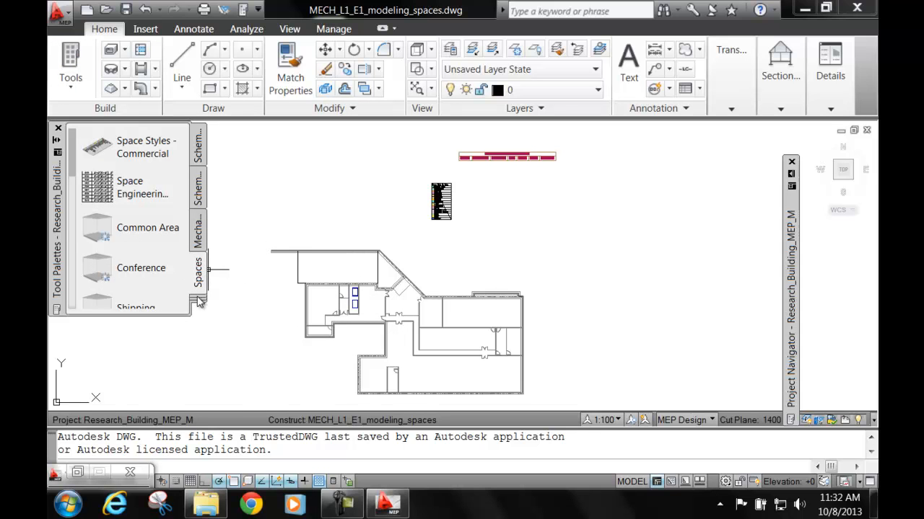
pyautogui.click(199, 301)
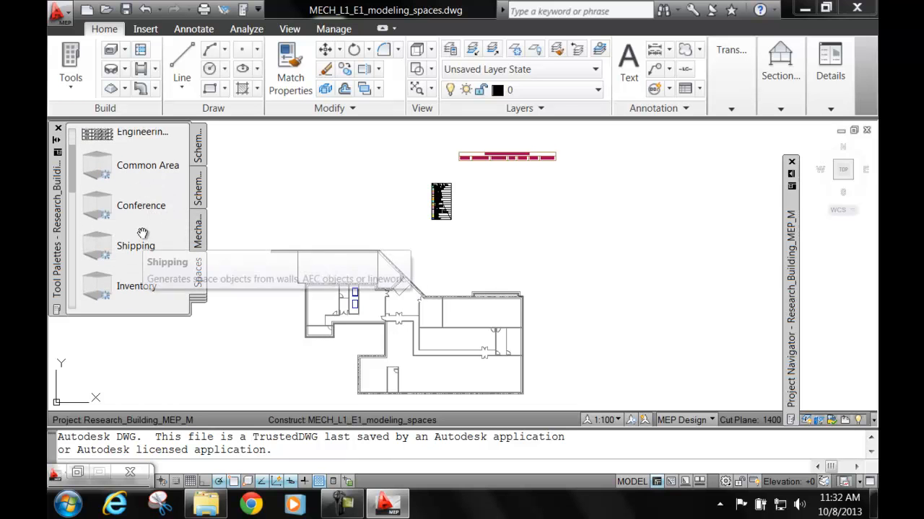
pyautogui.scroll(-3)
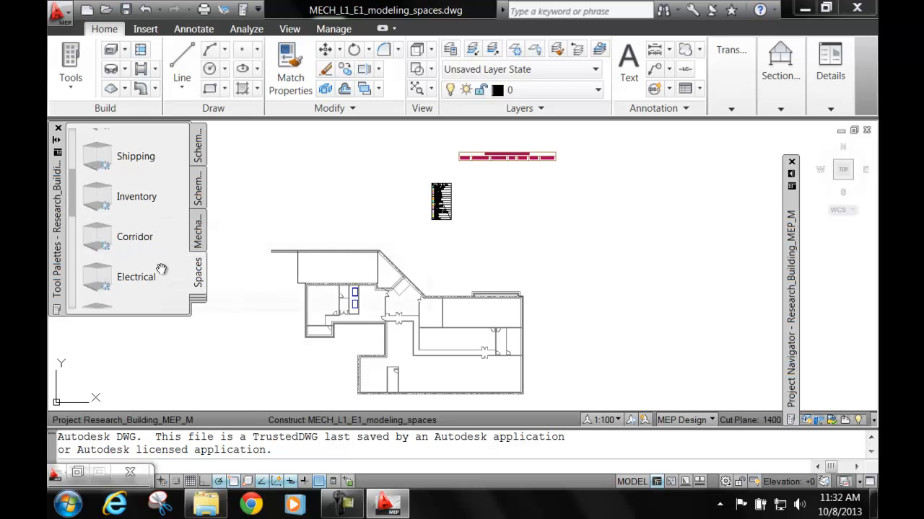
pyautogui.moveTo(99, 237)
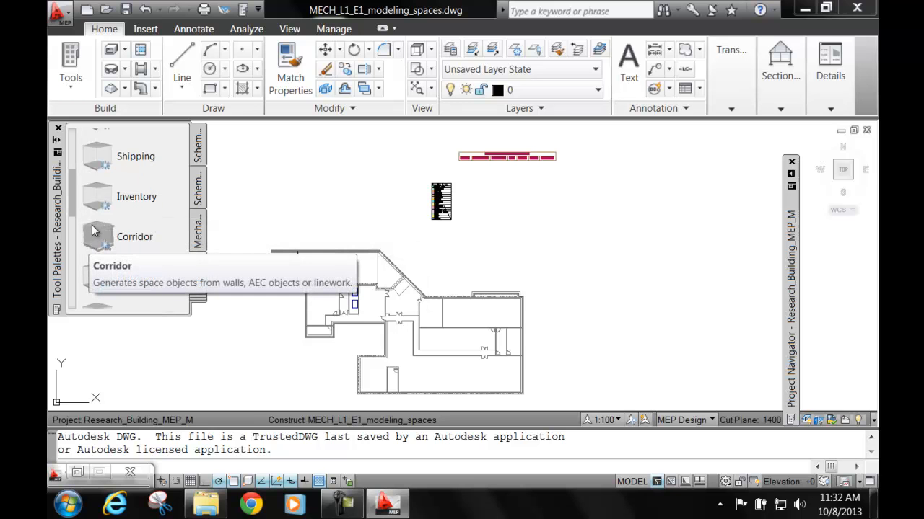
pyautogui.moveTo(162, 240)
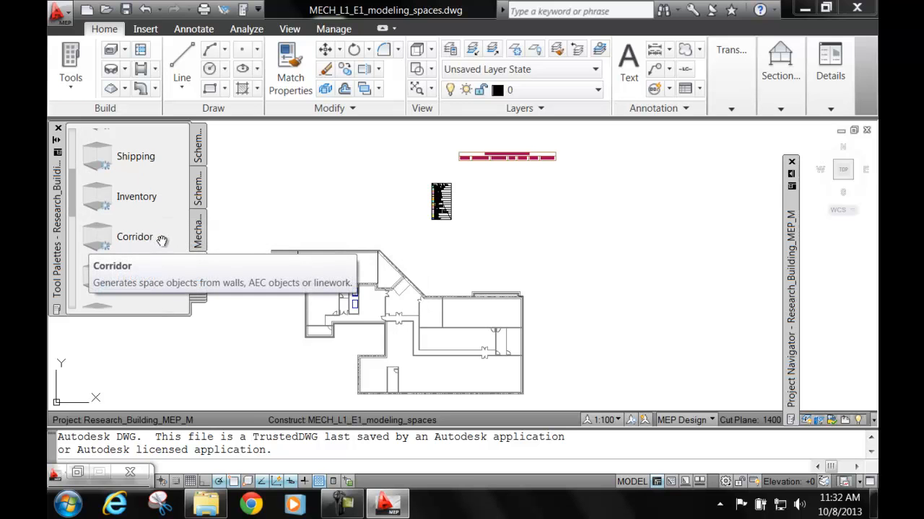
pyautogui.scroll(-3)
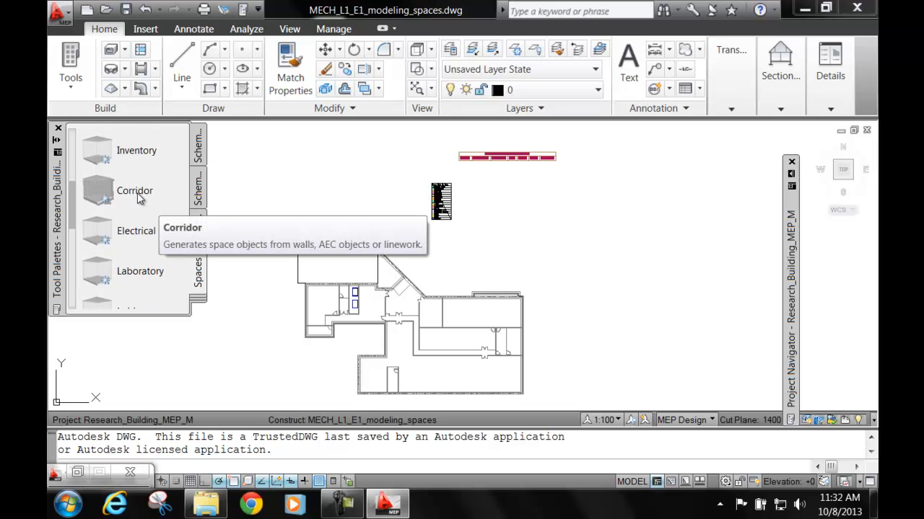
pyautogui.click(135, 190)
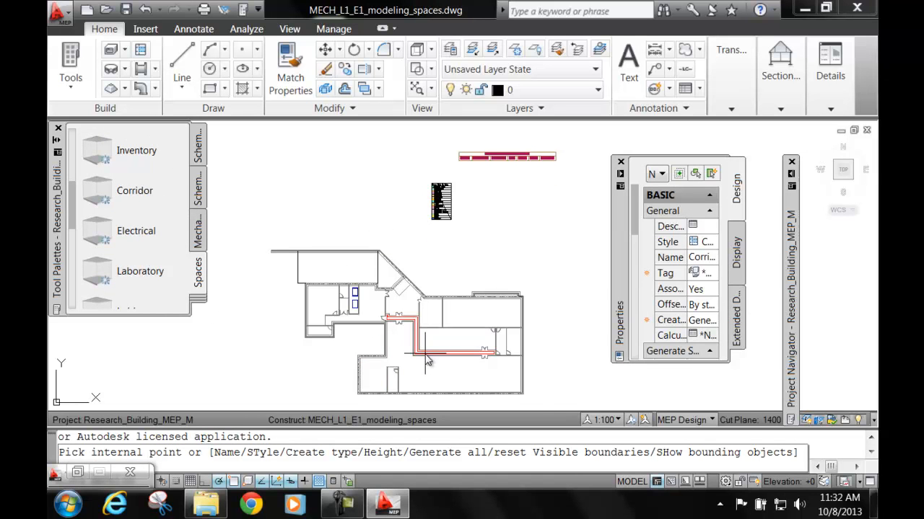
# Step: Create a Corridor space inside the hallway and bring up the space command's options
pyautogui.click(433, 338)
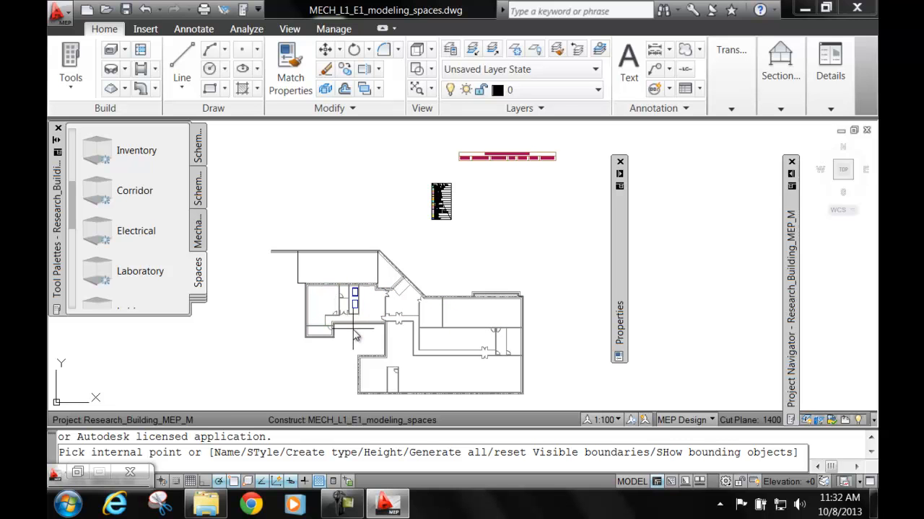
pyautogui.moveTo(355, 338)
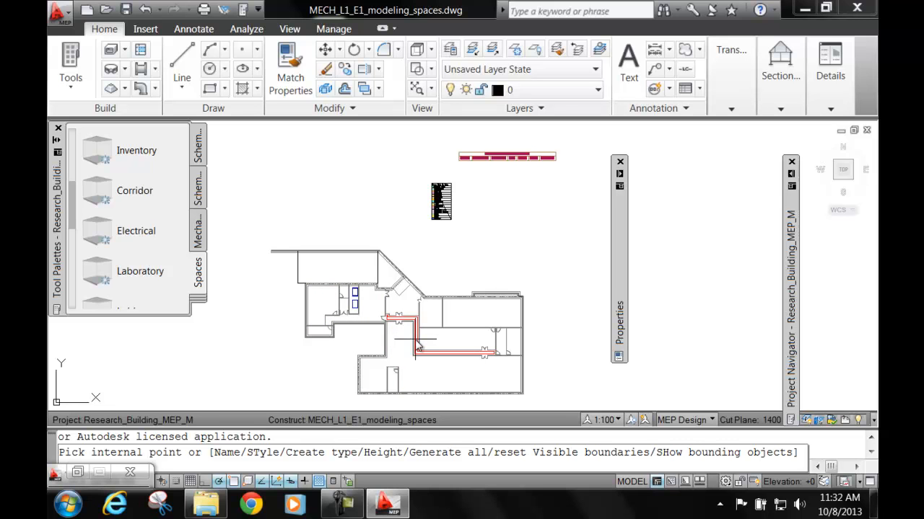
pyautogui.click(417, 345)
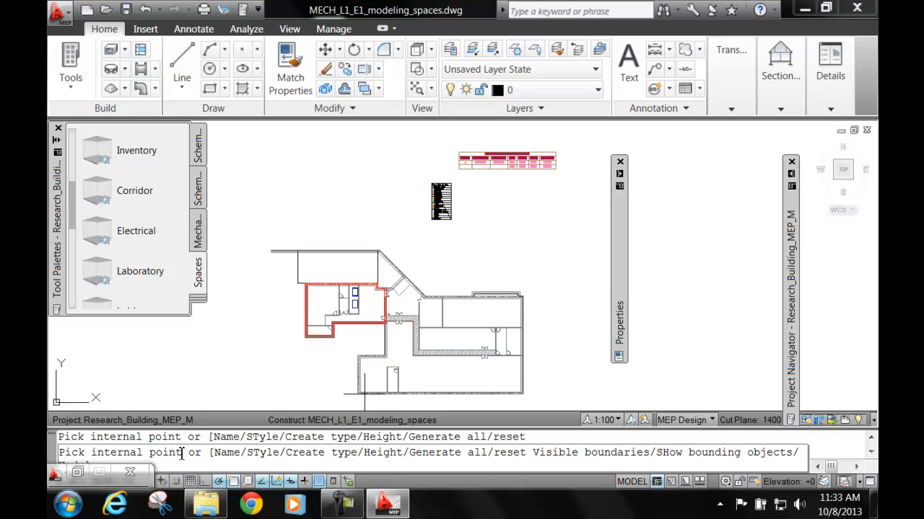
pyautogui.click(404, 375)
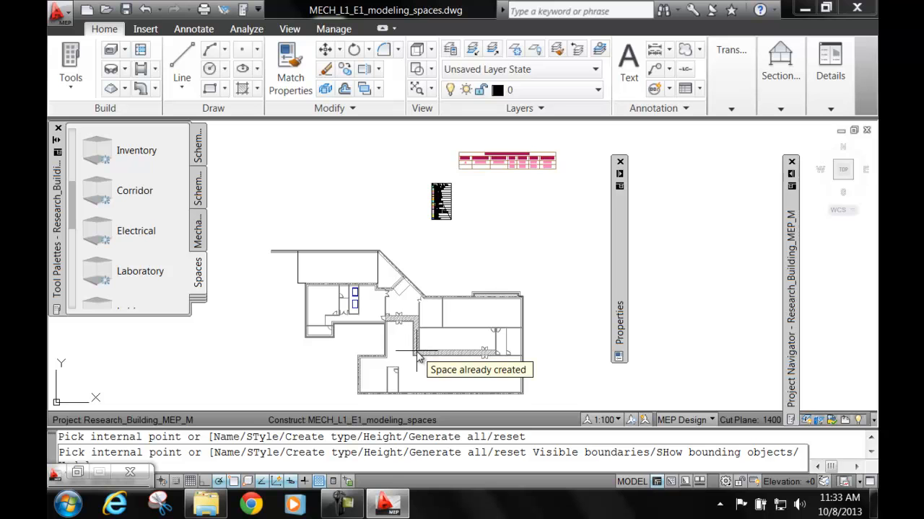
pyautogui.rightClick(419, 358)
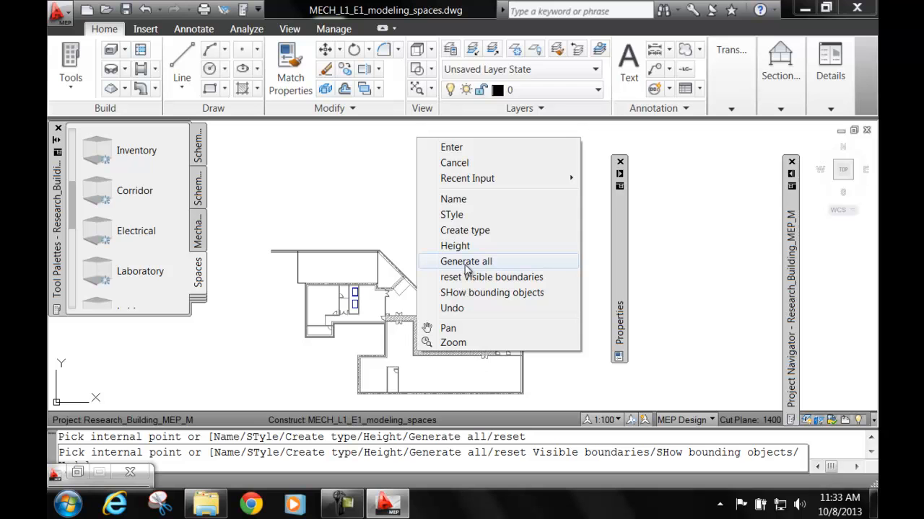
# Step: Generate Corridor spaces in all enclosed rooms with Generate all
pyautogui.click(464, 261)
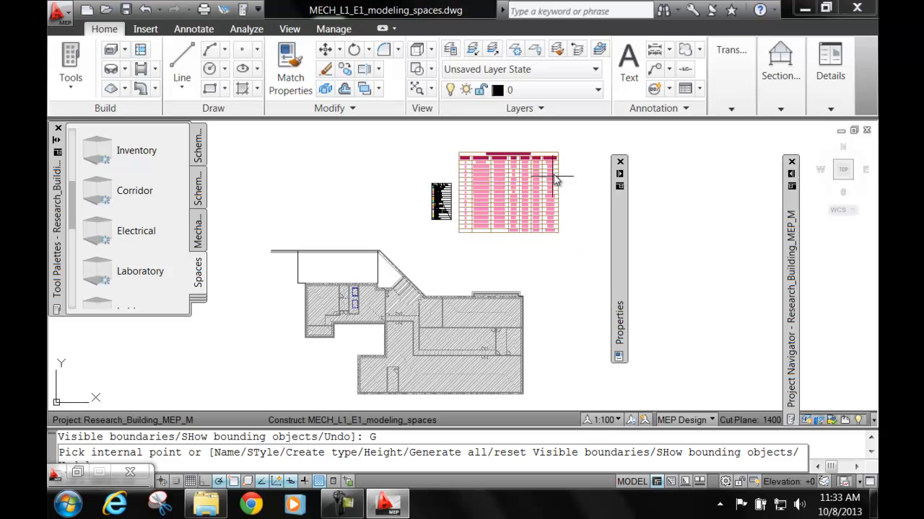
pyautogui.moveTo(545, 318)
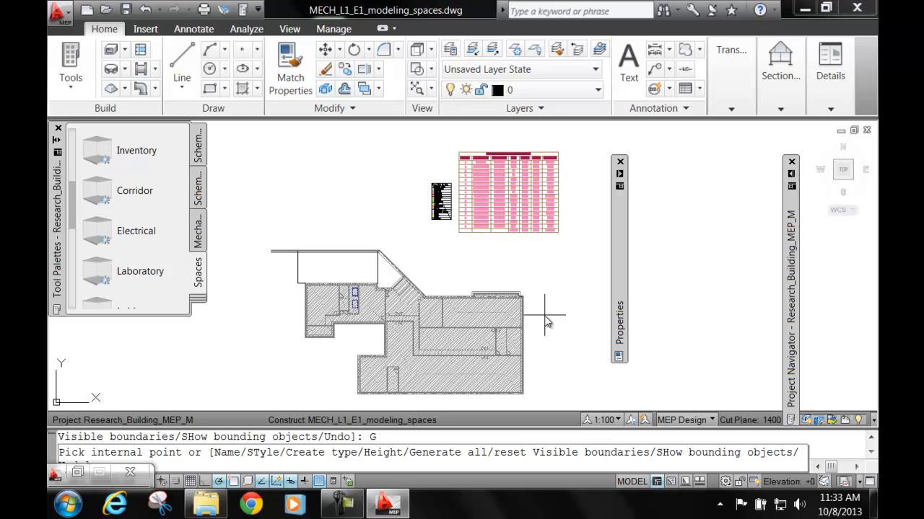
pyautogui.moveTo(469, 155)
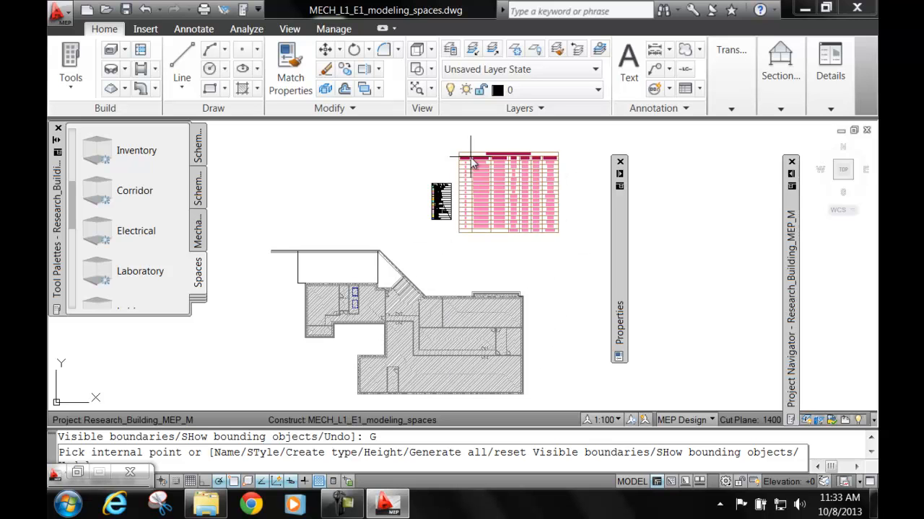
pyautogui.moveTo(459, 170)
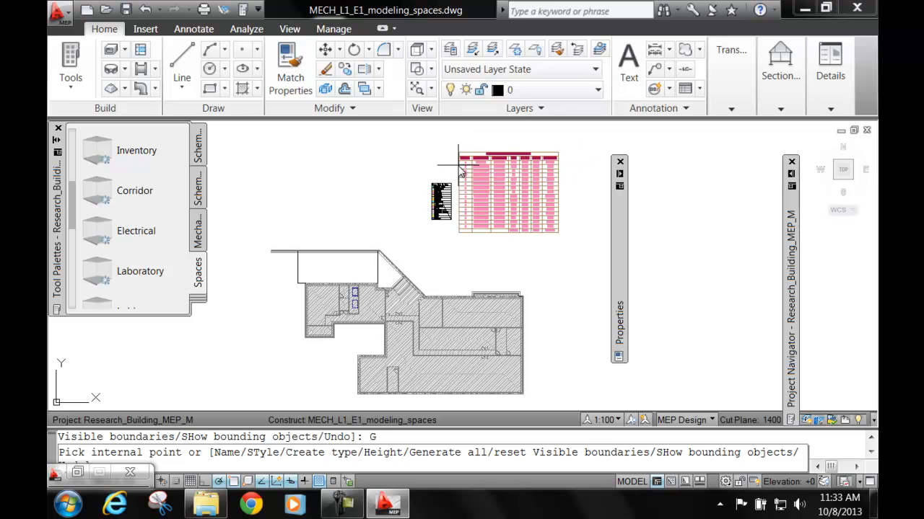
pyautogui.moveTo(462, 170)
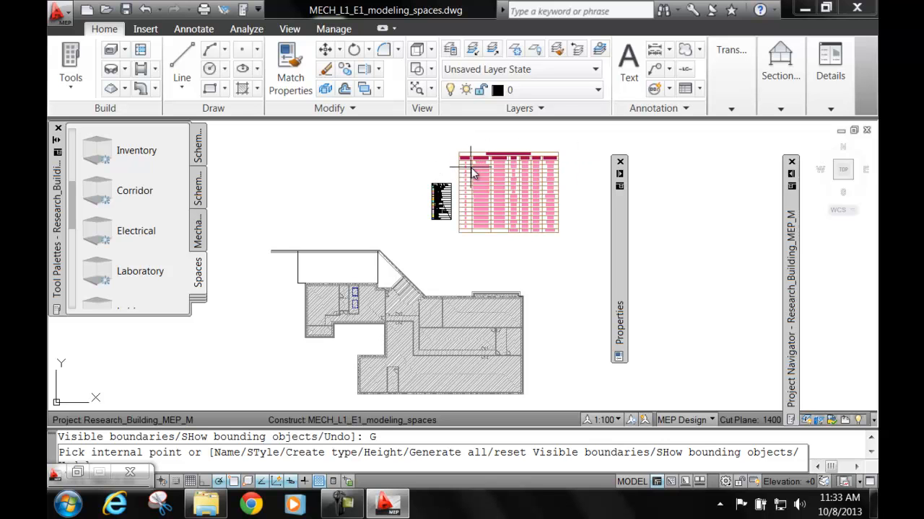
pyautogui.moveTo(577, 320)
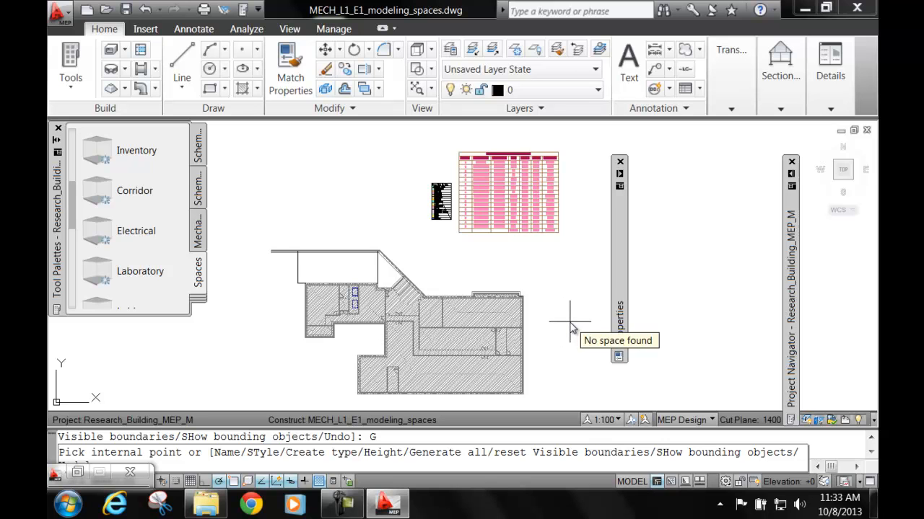
pyautogui.moveTo(539, 277)
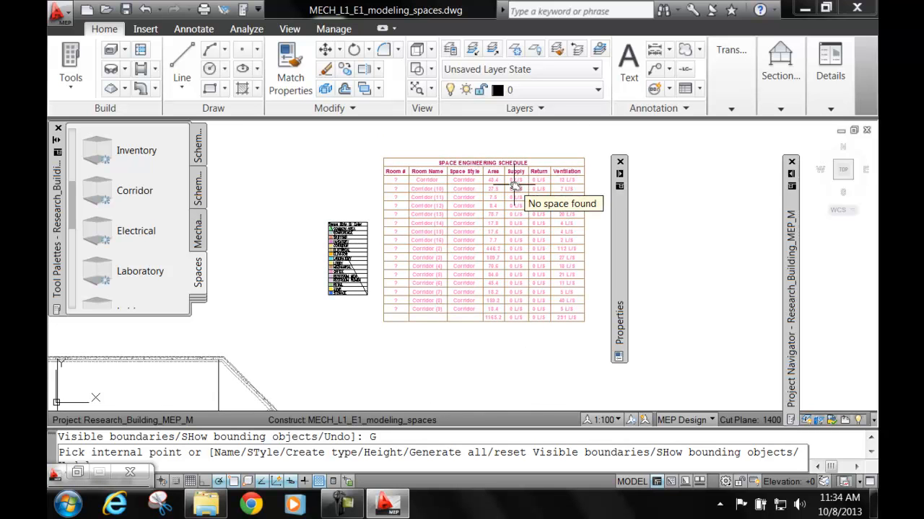
pyautogui.moveTo(505, 176)
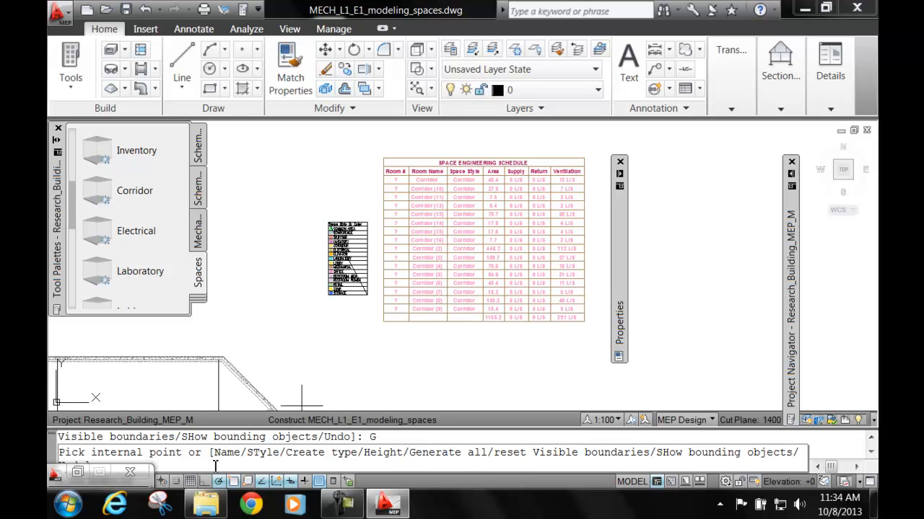
# Step: End space placement and update the Space Engineering Schedule's out-of-date values
pyautogui.press('Escape')
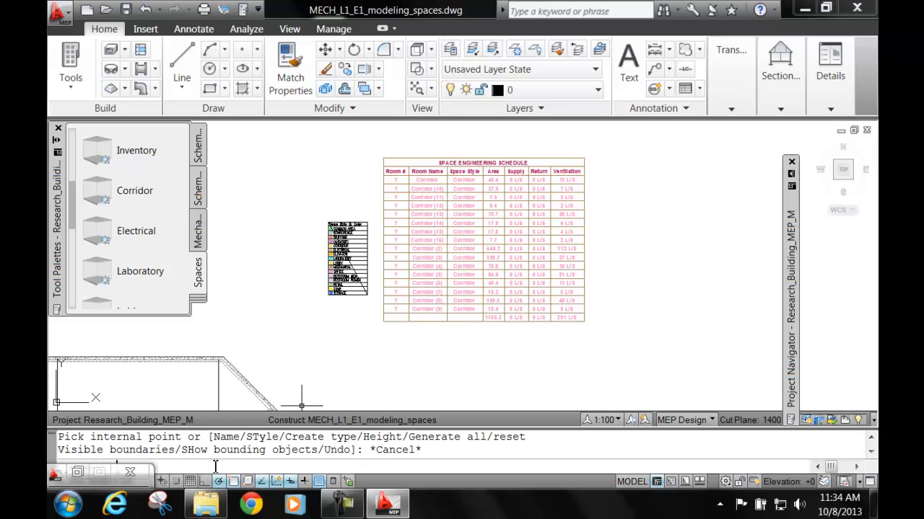
pyautogui.moveTo(489, 157)
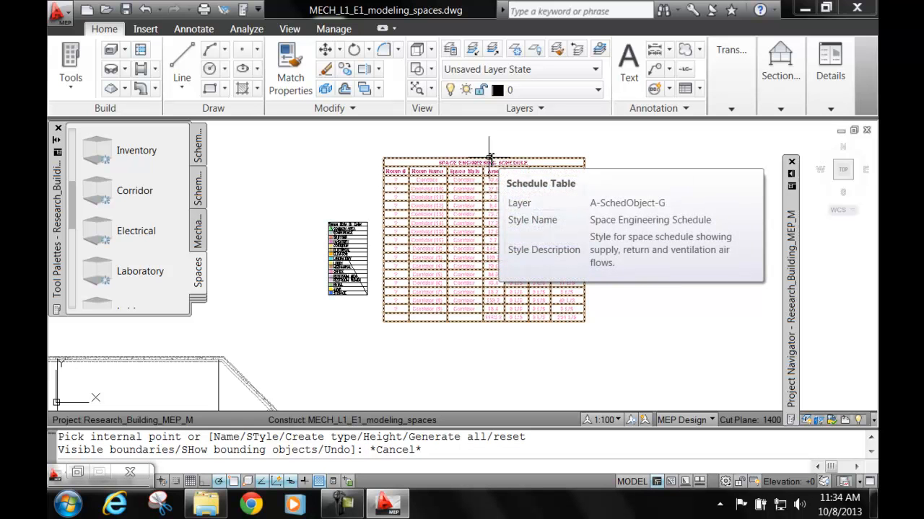
pyautogui.click(483, 238)
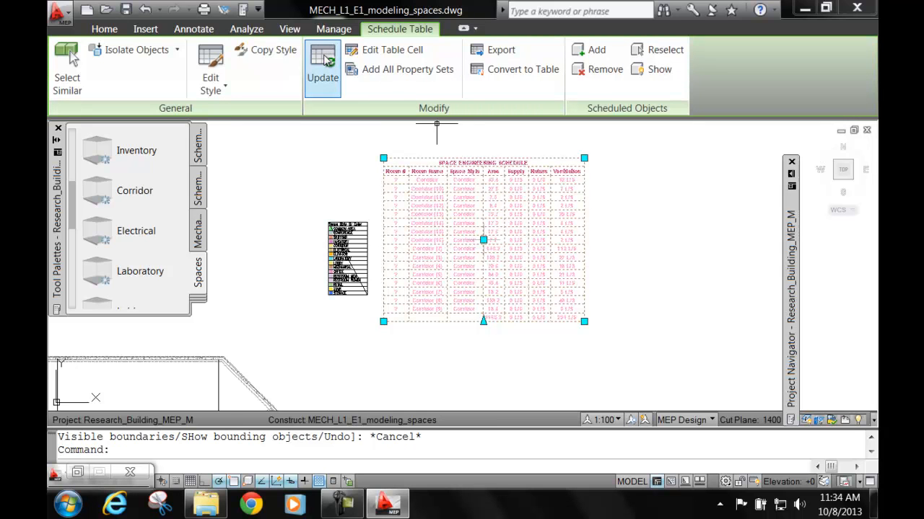
pyautogui.moveTo(324, 69)
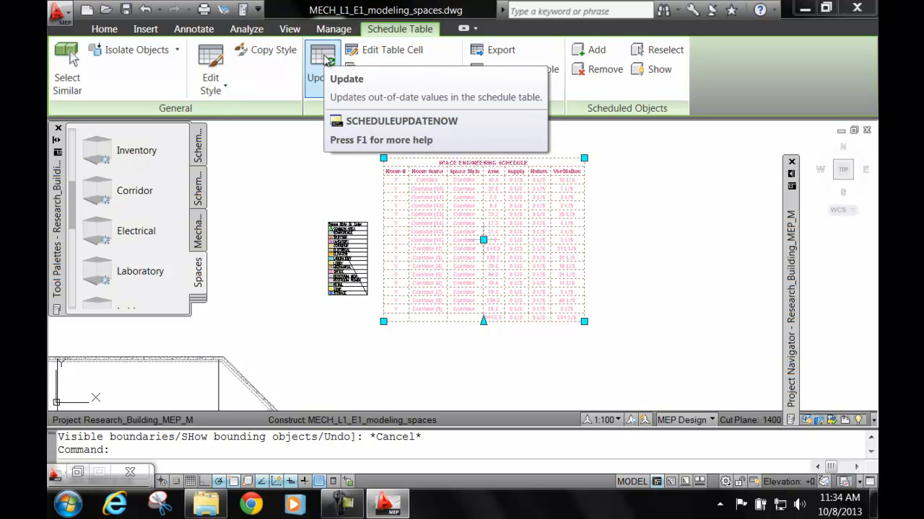
pyautogui.click(324, 69)
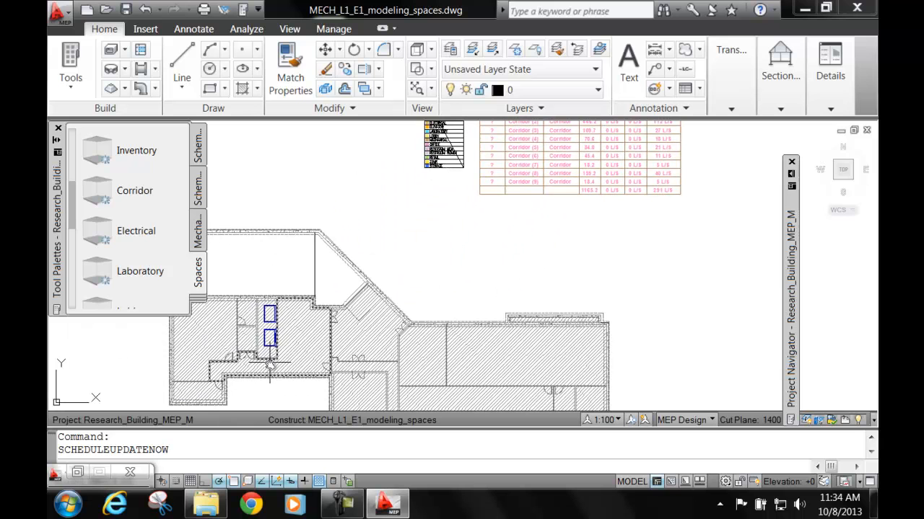
pyautogui.moveTo(271, 360)
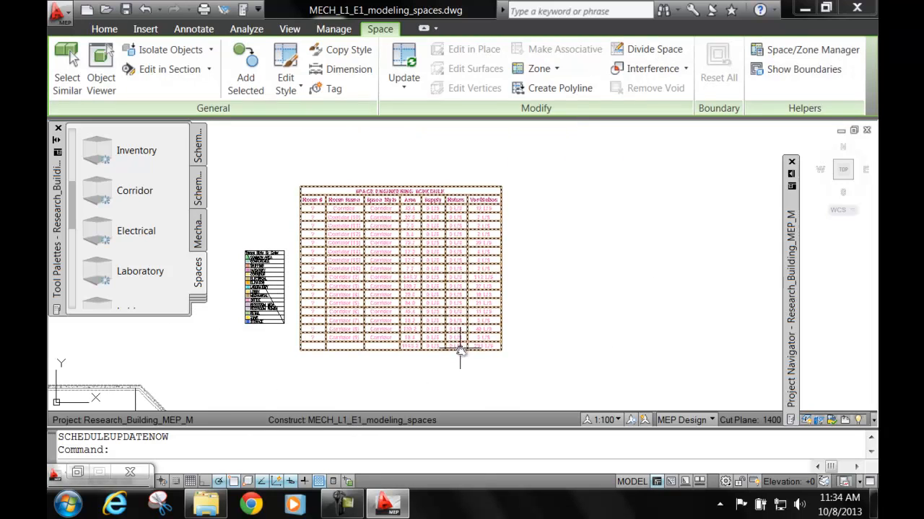
# Step: Erase the selected object via Basic Modify Tools and return to the full plan view
pyautogui.click(401, 271)
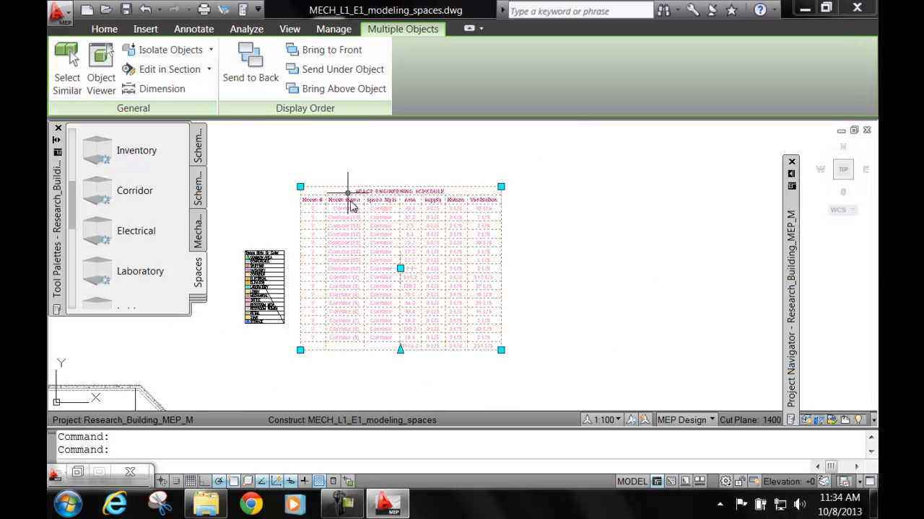
pyautogui.rightClick(402, 269)
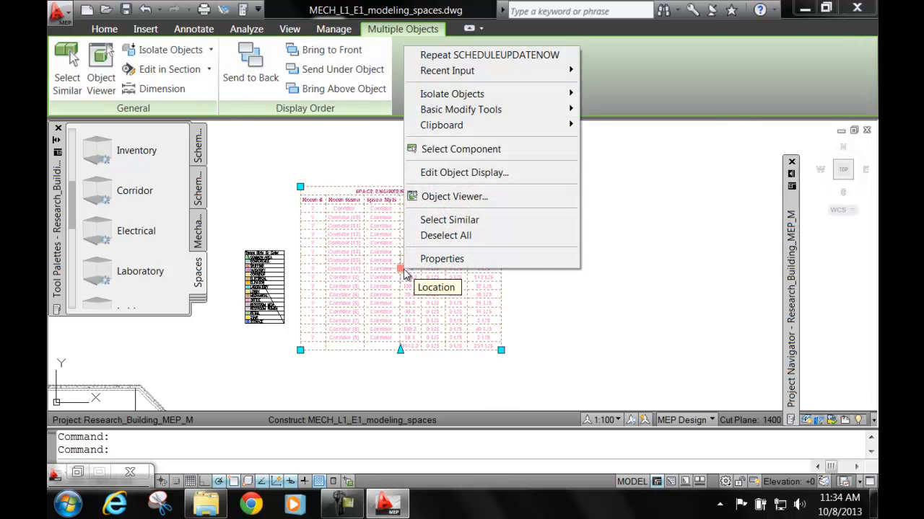
pyautogui.moveTo(267, 41)
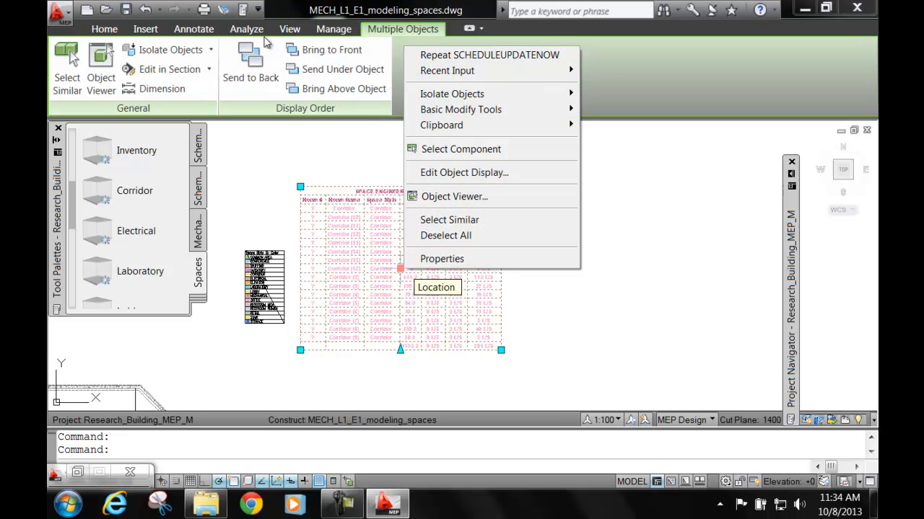
pyautogui.click(364, 153)
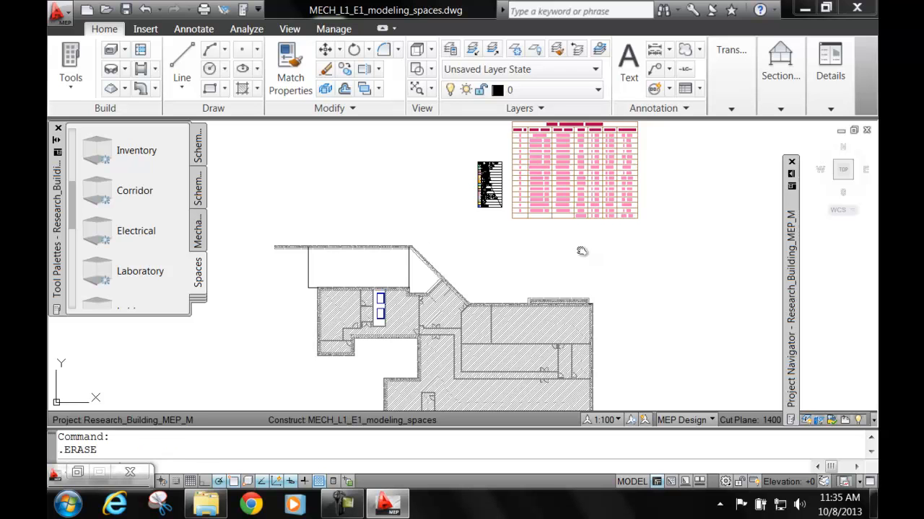
pyautogui.moveTo(571, 224)
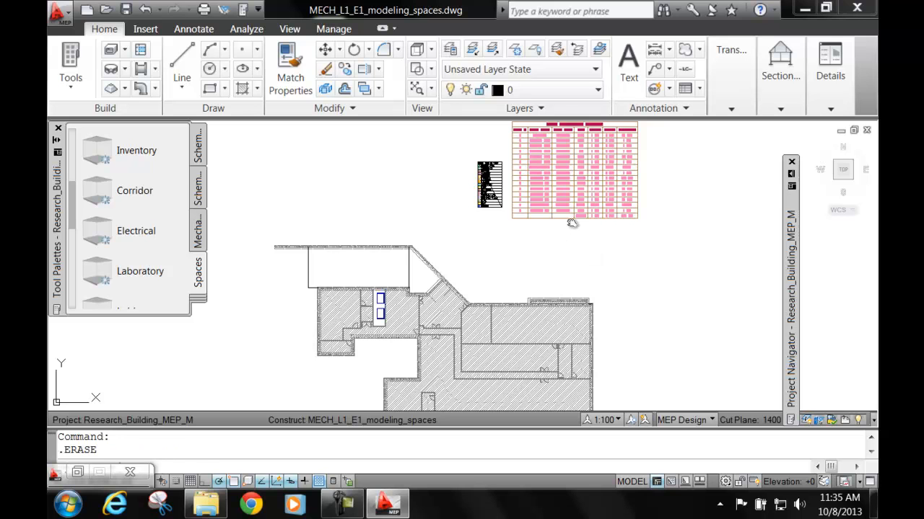
pyautogui.click(580, 193)
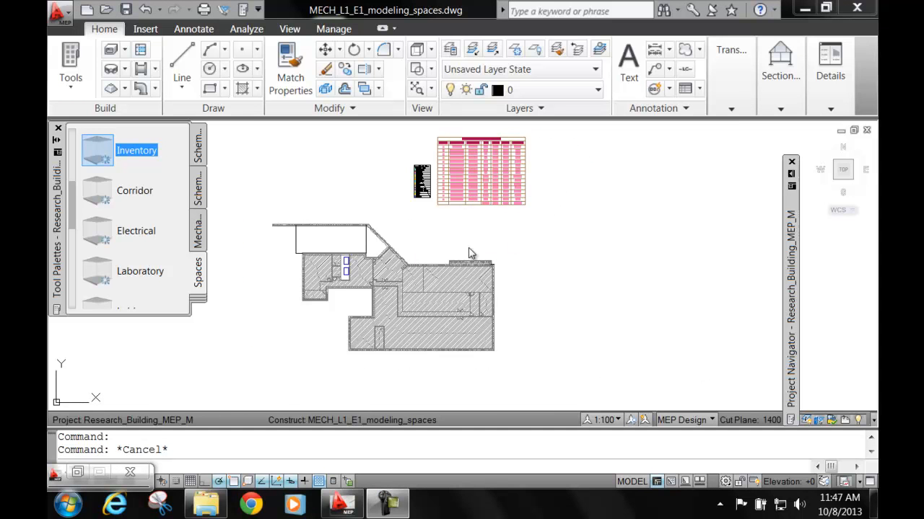
pyautogui.moveTo(407, 343)
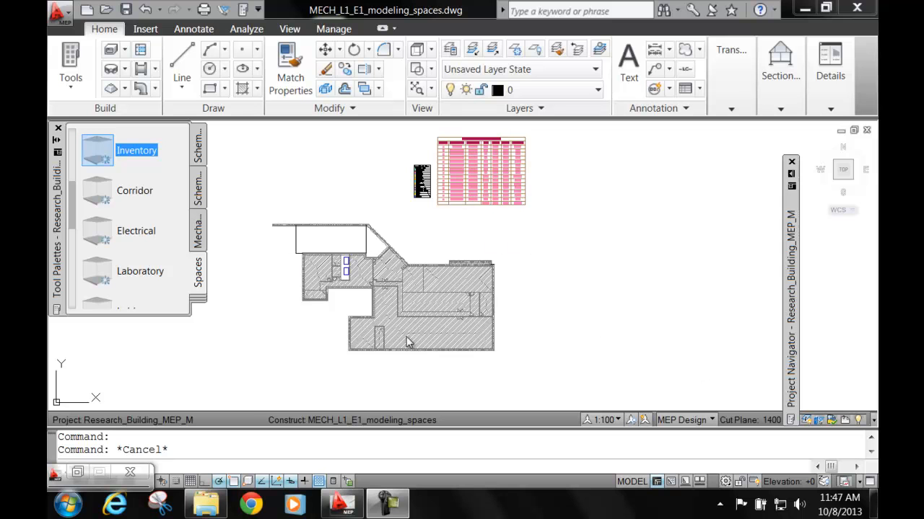
pyautogui.moveTo(424, 225)
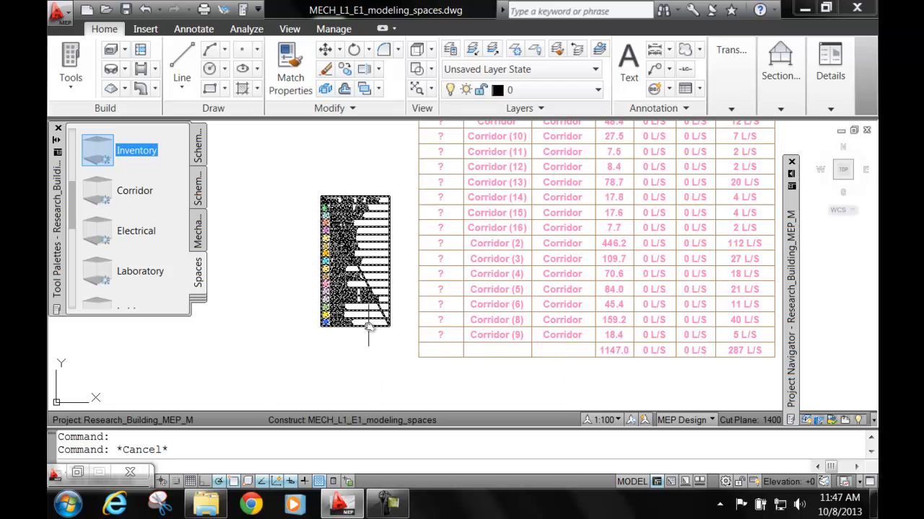
pyautogui.moveTo(368, 332)
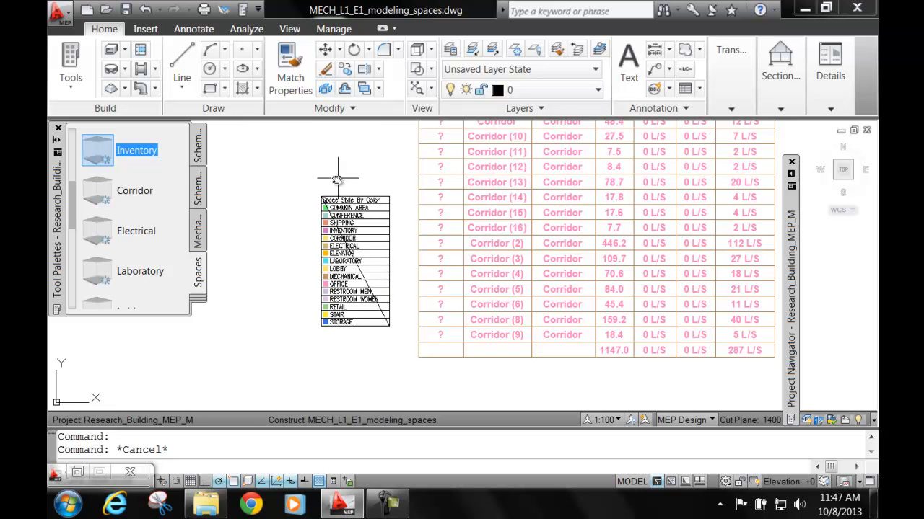
pyautogui.moveTo(302, 229)
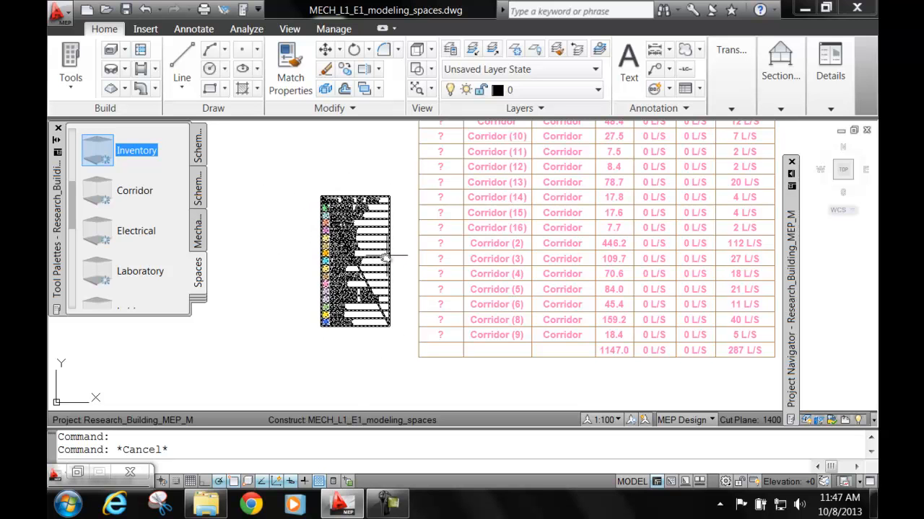
# Step: Apply the Space Style By Color display theme so the plan's spaces fill yellow
pyautogui.click(354, 260)
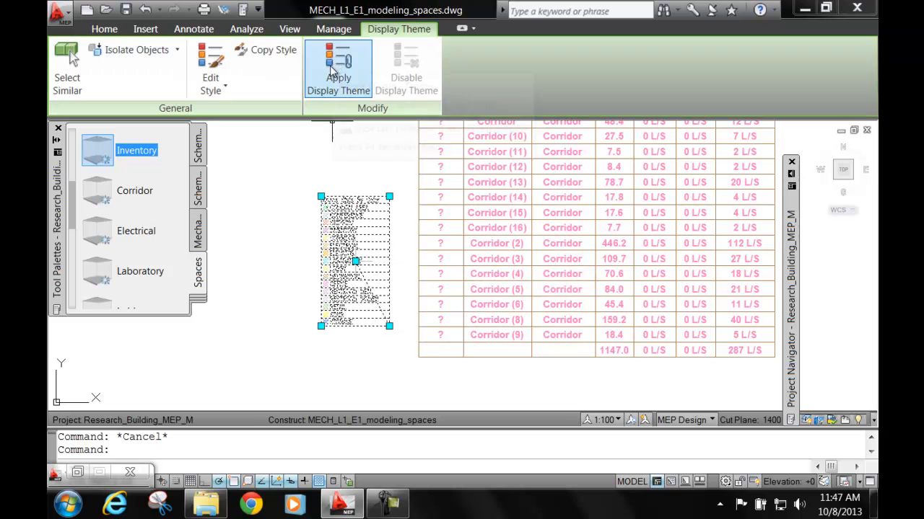
pyautogui.moveTo(338, 60)
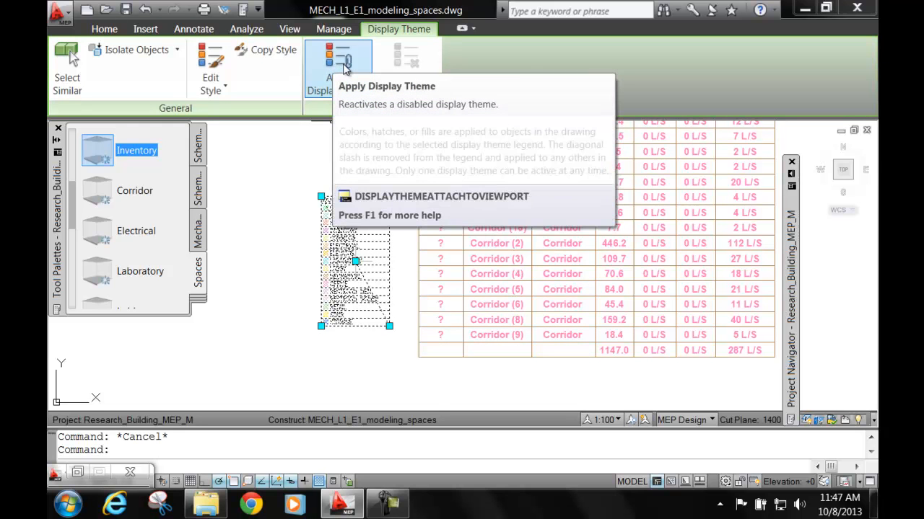
pyautogui.click(339, 61)
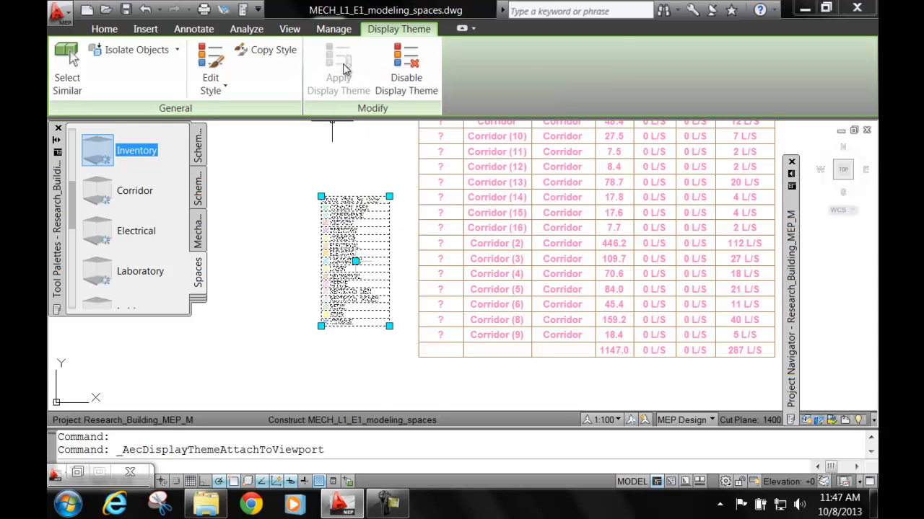
pyautogui.moveTo(349, 137)
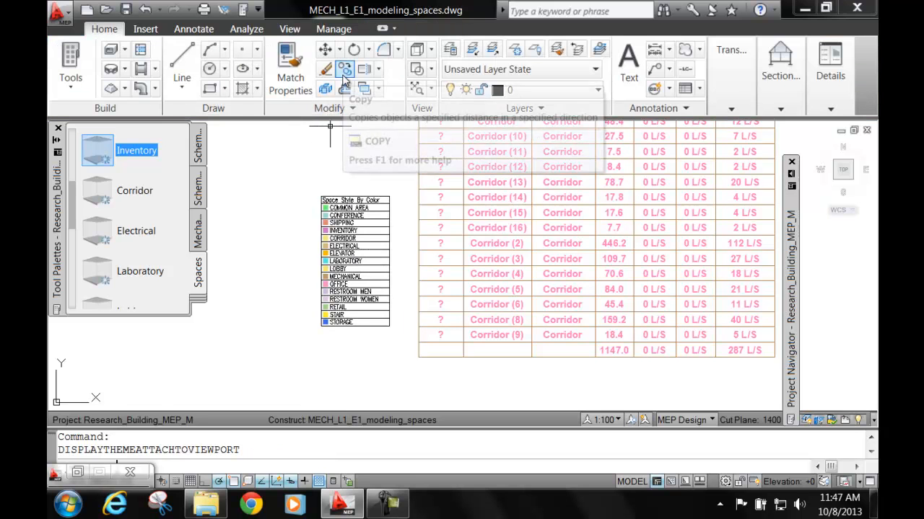
pyautogui.moveTo(273, 164)
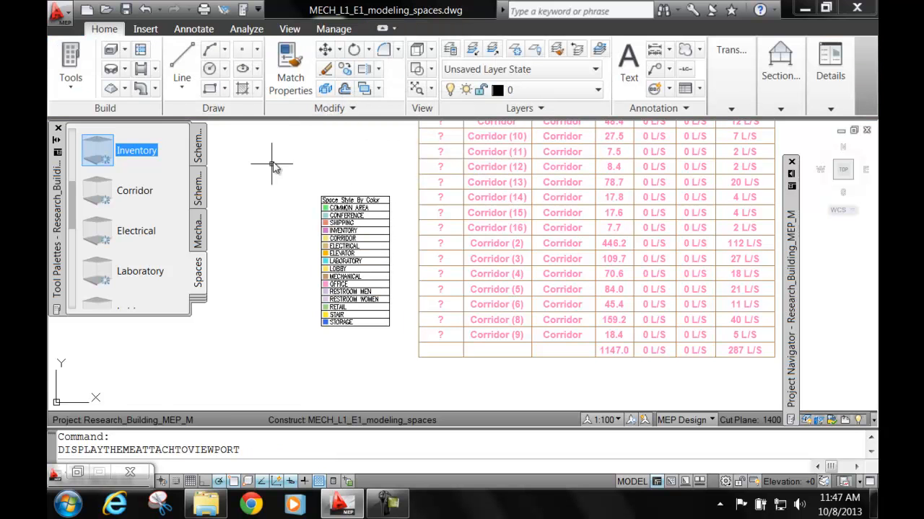
pyautogui.moveTo(269, 271)
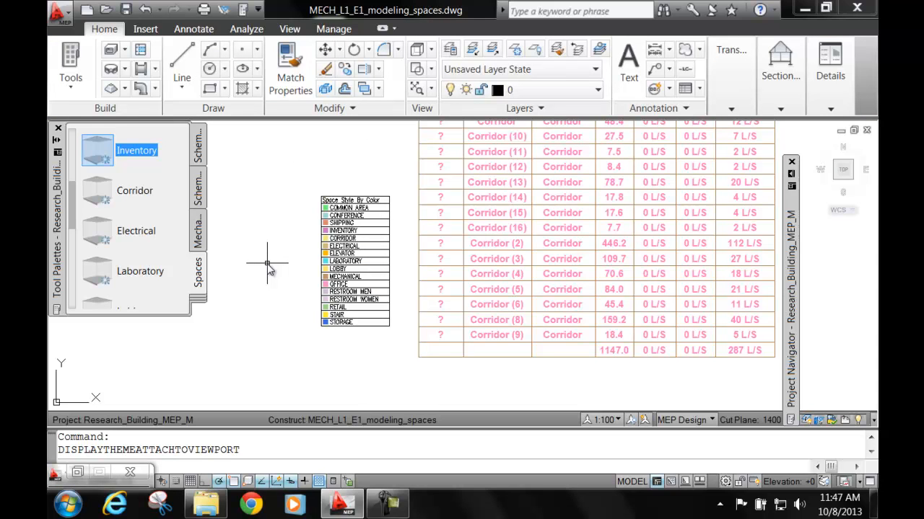
pyautogui.moveTo(300, 248)
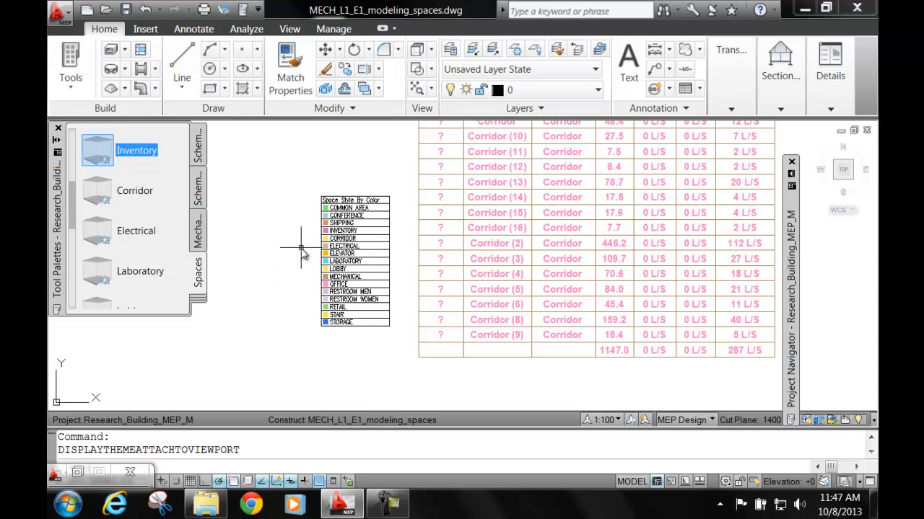
pyautogui.moveTo(280, 243)
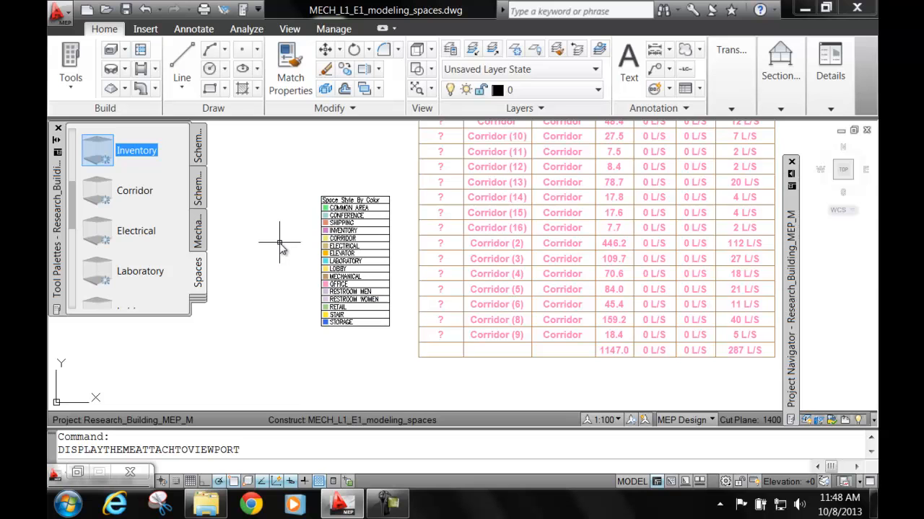
pyautogui.moveTo(287, 213)
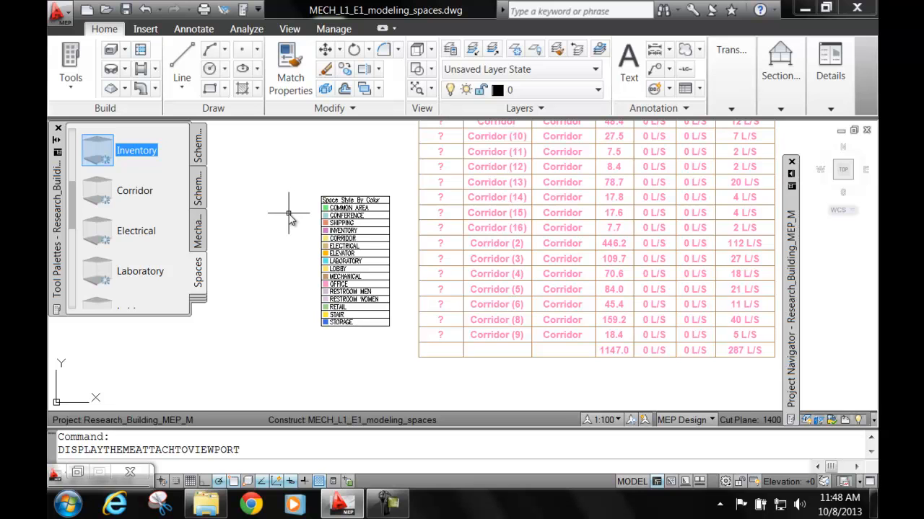
pyautogui.moveTo(301, 267)
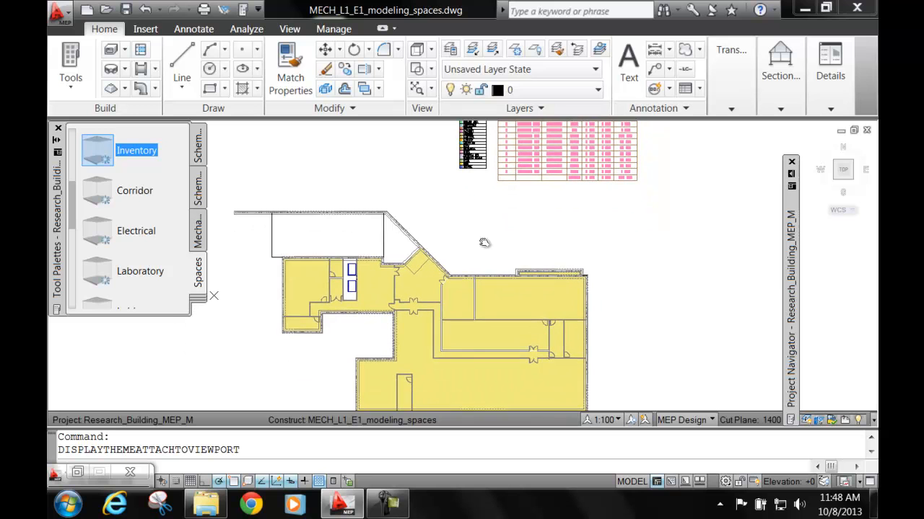
# Step: Select a floor plan space to restyle with the Lobby space tool
pyautogui.click(335, 296)
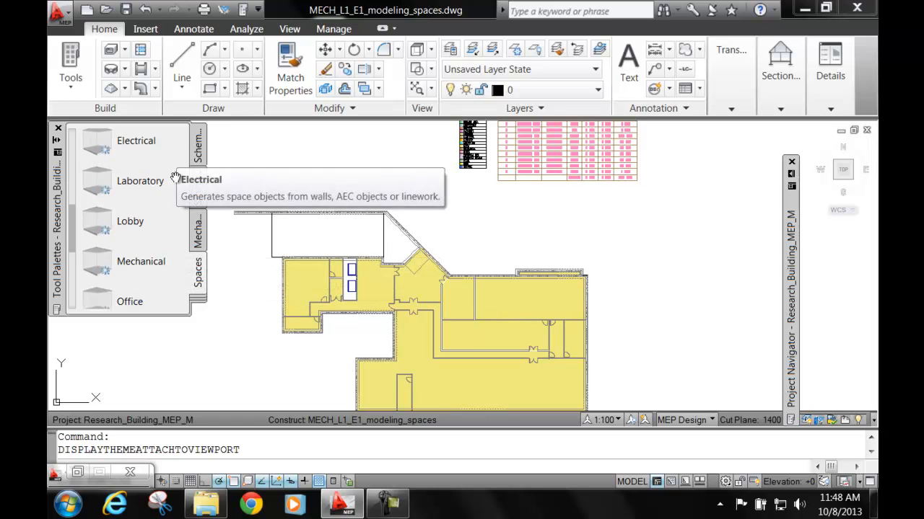
pyautogui.moveTo(130, 222)
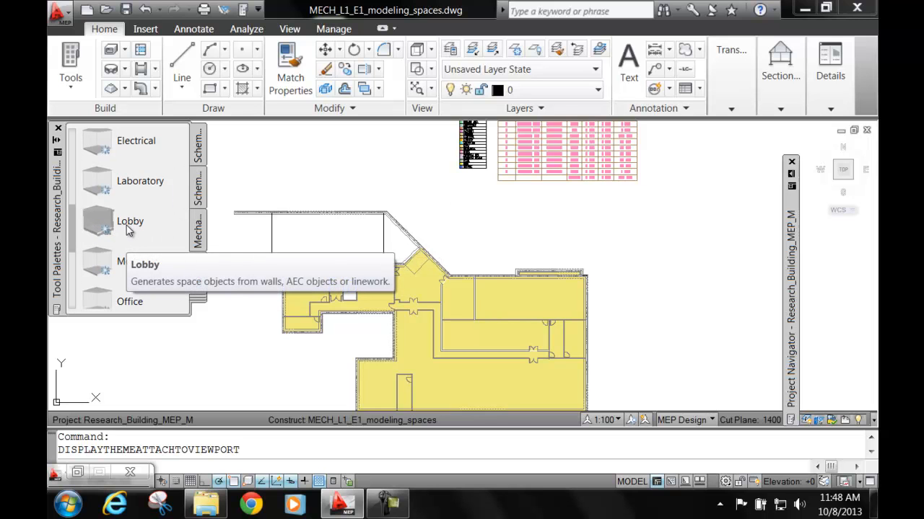
pyautogui.moveTo(119, 230)
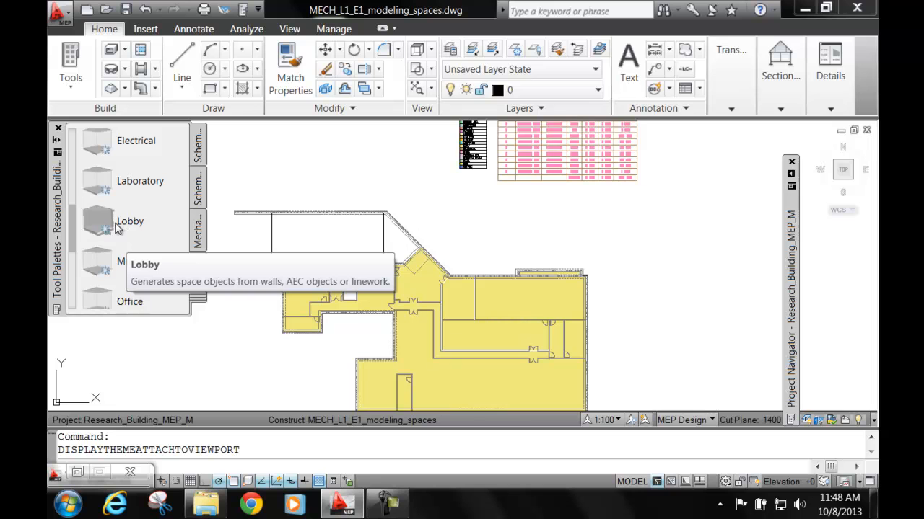
pyautogui.moveTo(119, 229)
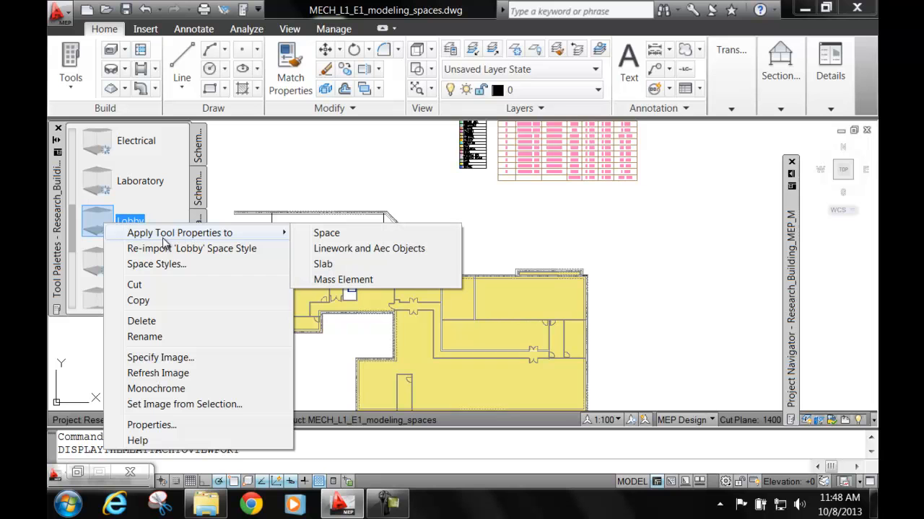
pyautogui.moveTo(326, 233)
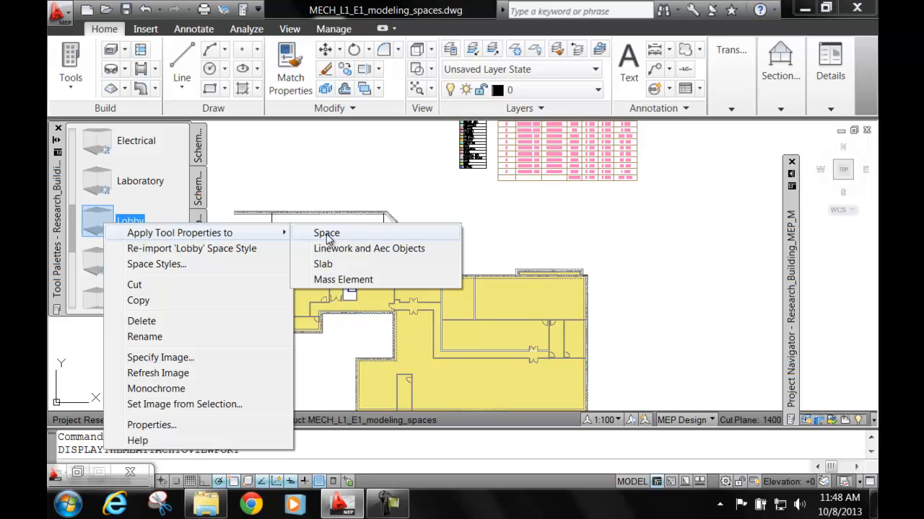
# Step: Start the Lobby space tool and pick spaces in the plan to restyle
pyautogui.click(326, 232)
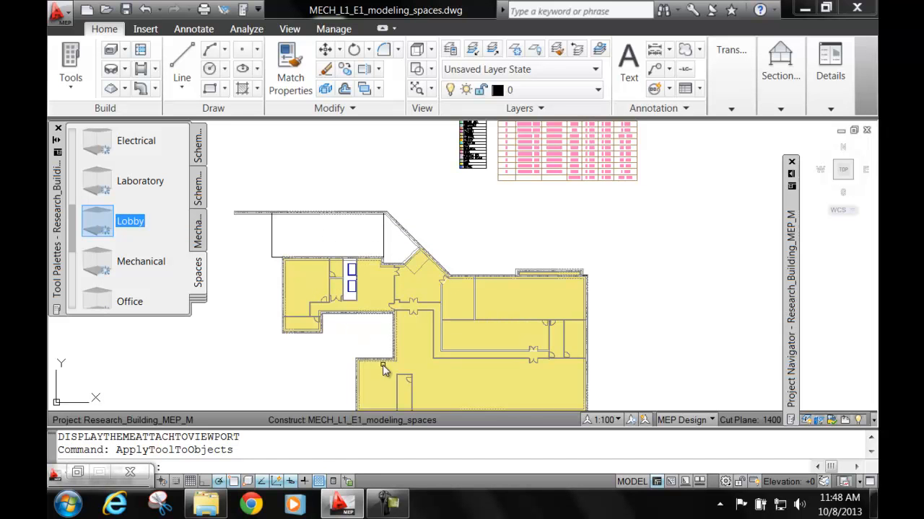
pyautogui.moveTo(606, 336)
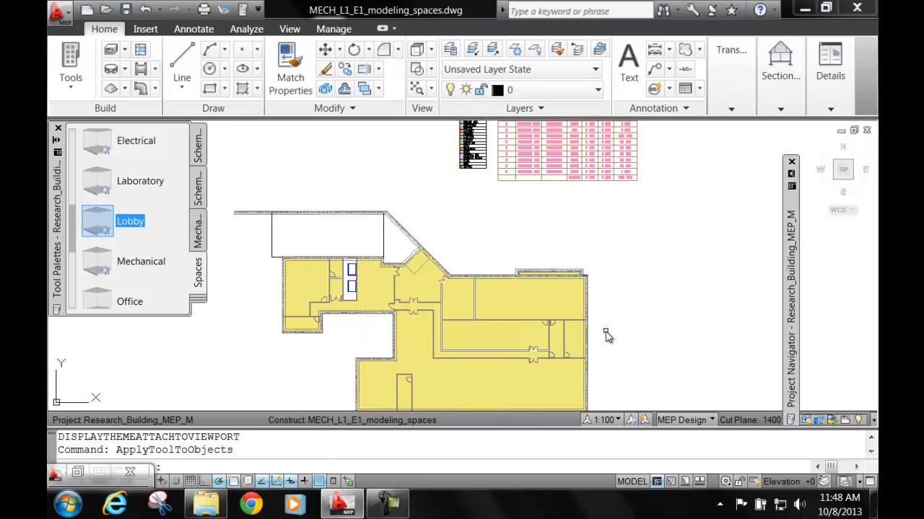
pyautogui.moveTo(574, 323)
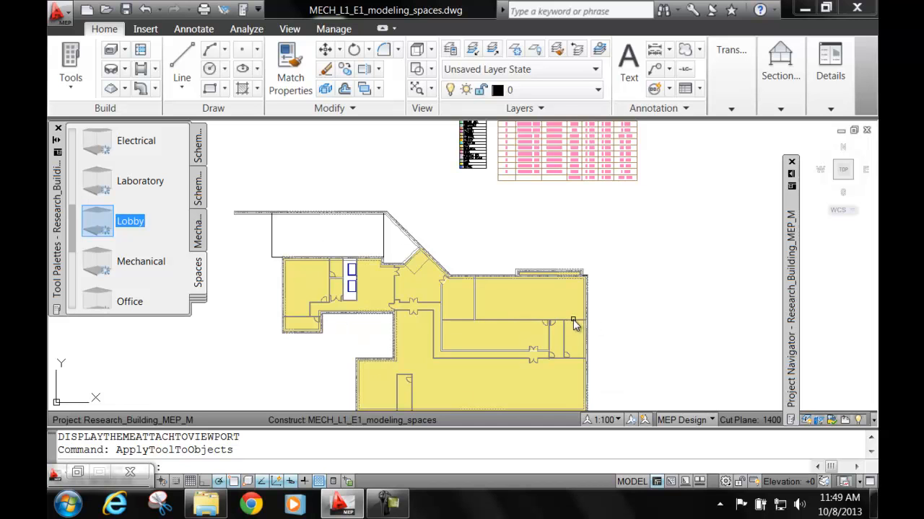
pyautogui.click(574, 324)
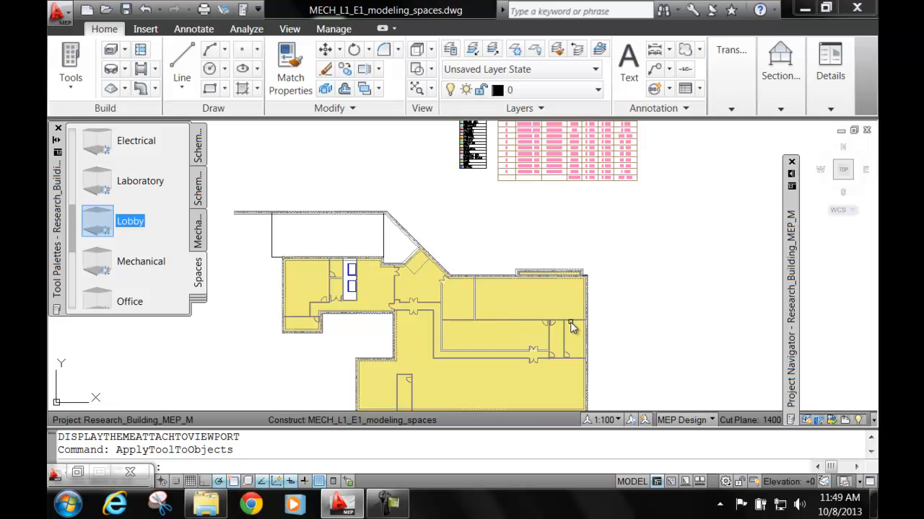
pyautogui.click(570, 325)
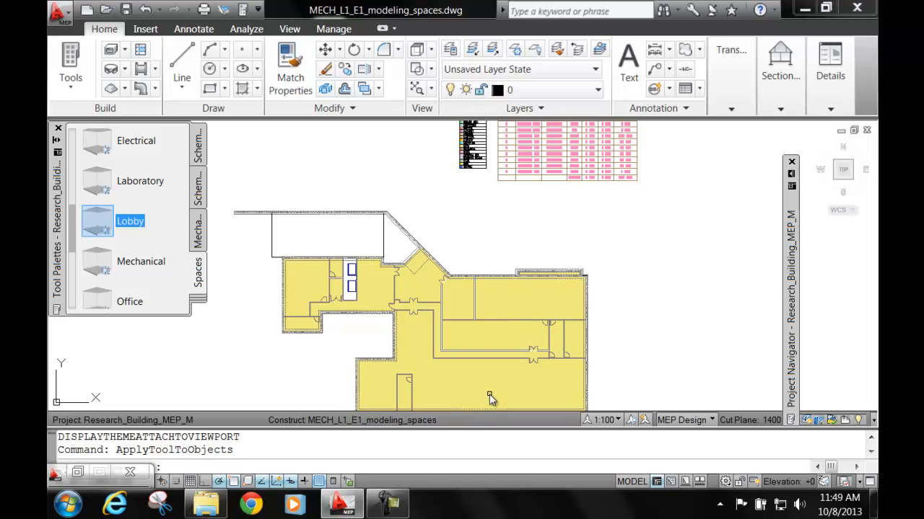
pyautogui.moveTo(513, 369)
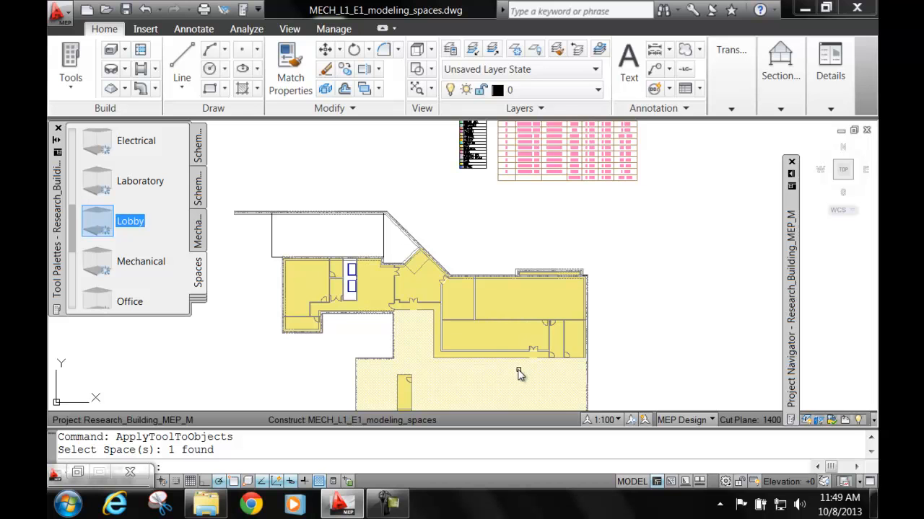
pyautogui.moveTo(475, 381)
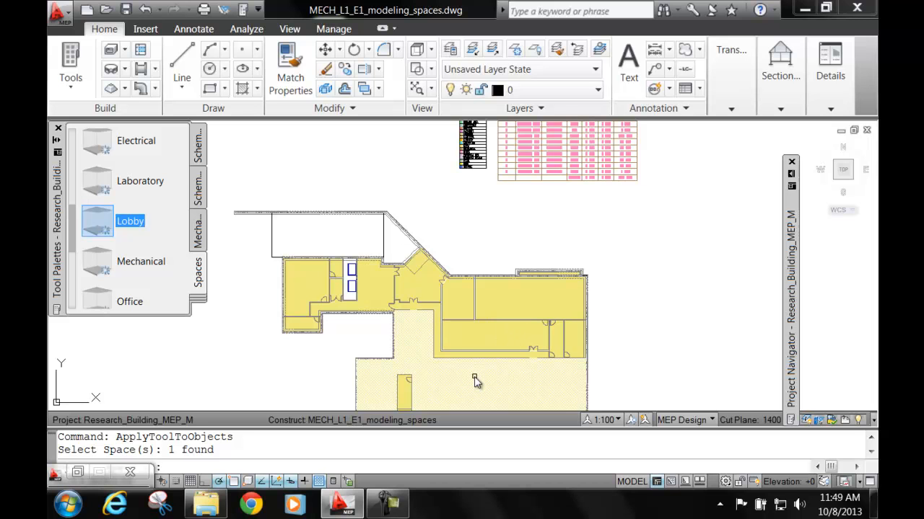
# Step: Assign the Lobby style to the large lower space and the long middle space
pyautogui.click(498, 340)
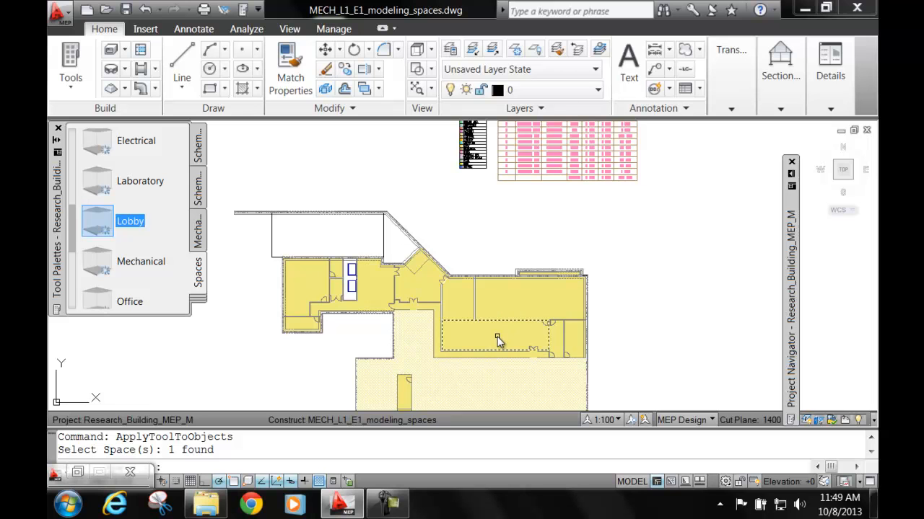
pyautogui.click(496, 339)
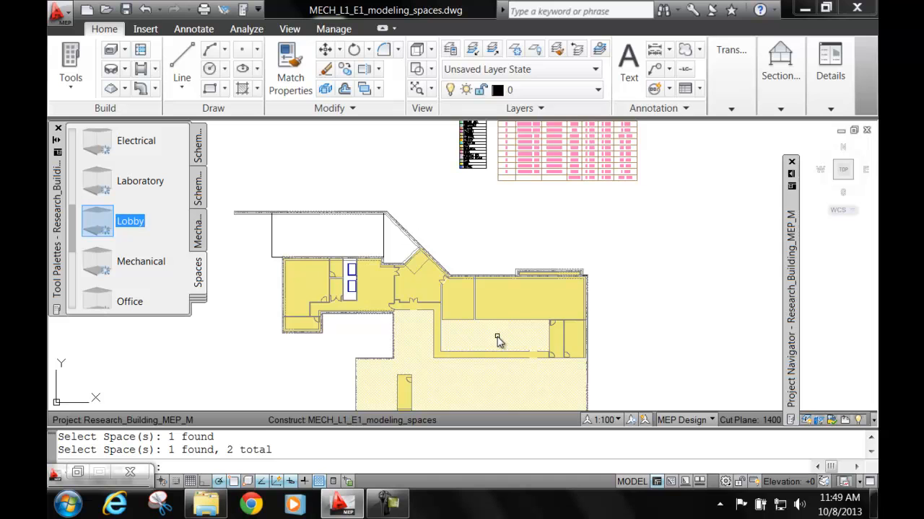
pyautogui.click(497, 335)
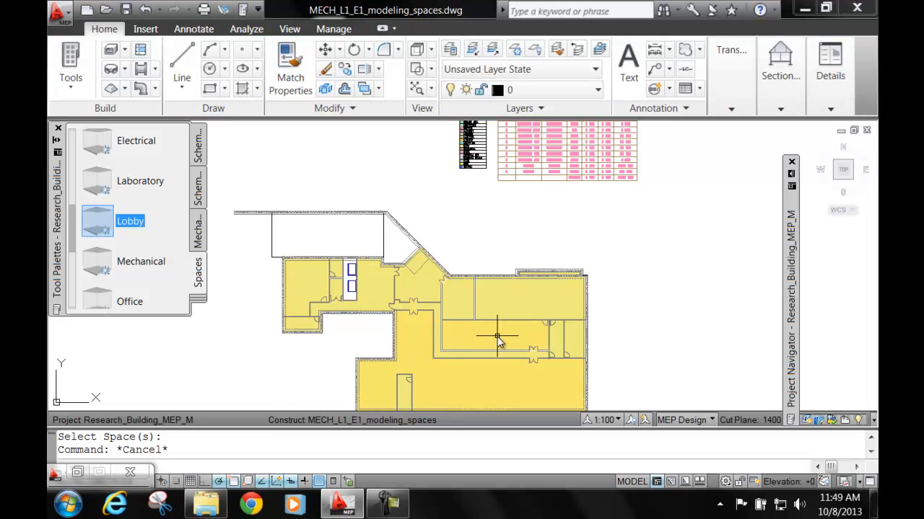
pyautogui.moveTo(638, 254)
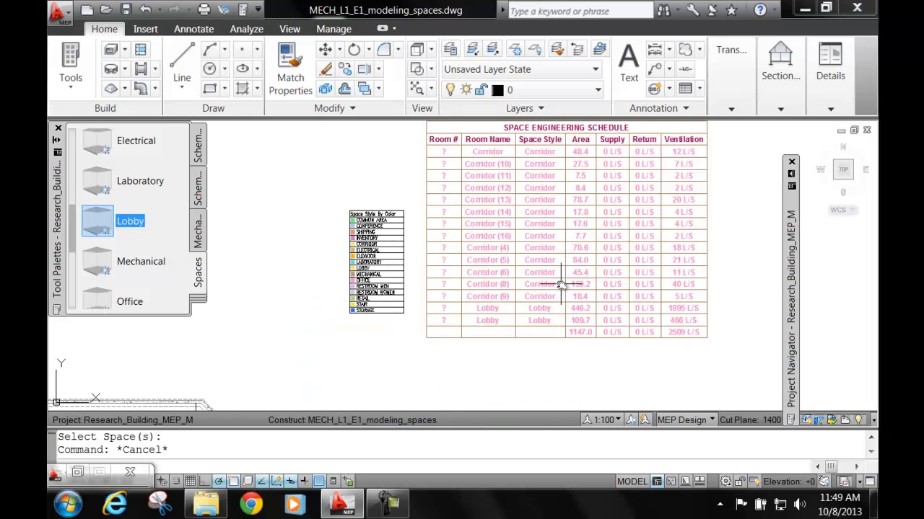
pyautogui.moveTo(404, 344)
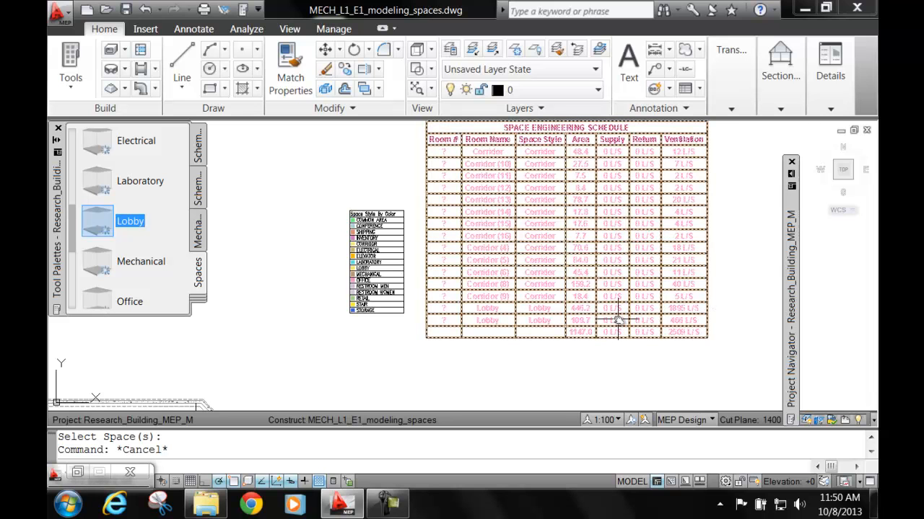
pyautogui.moveTo(695, 312)
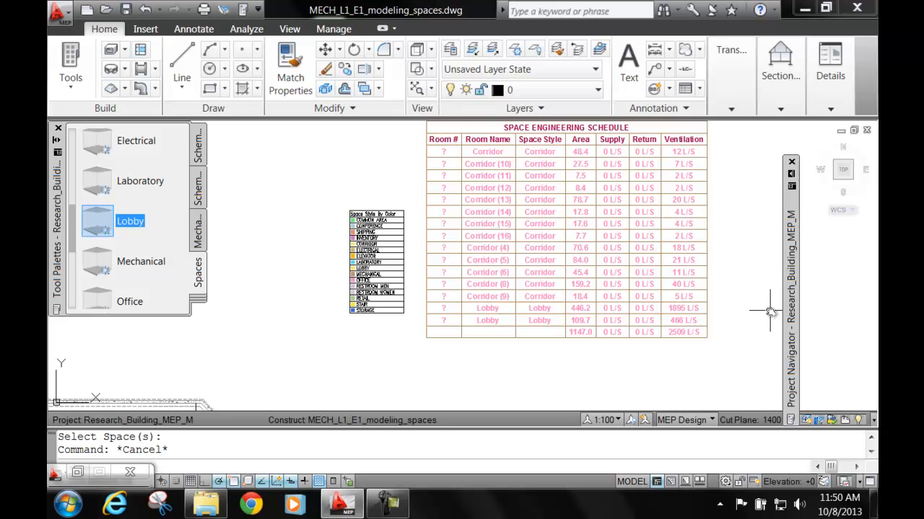
pyautogui.moveTo(759, 323)
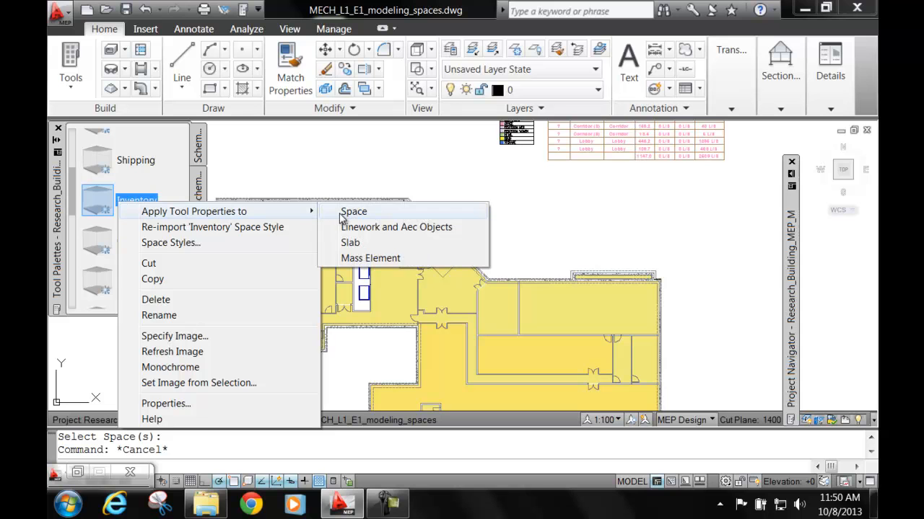
# Step: Assign the Inventory style to the two upper-right spaces, turning them magenta
pyautogui.click(353, 211)
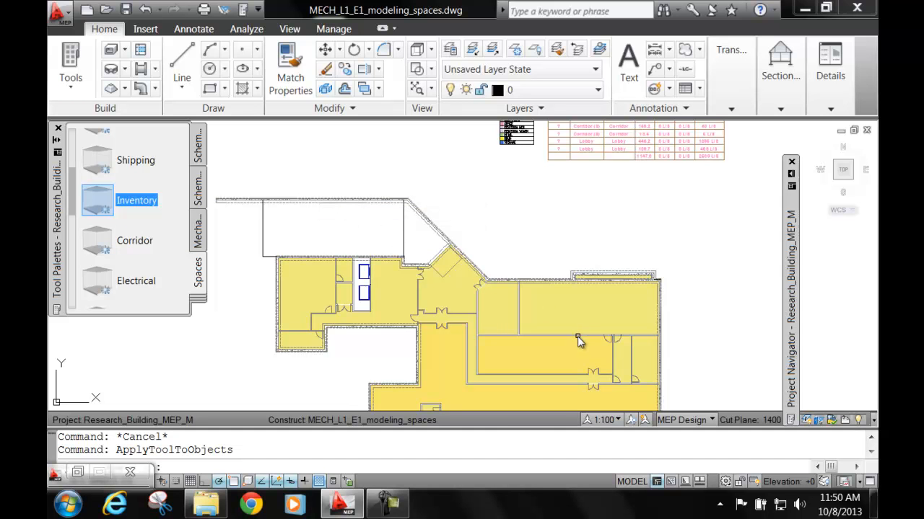
pyautogui.moveTo(623, 332)
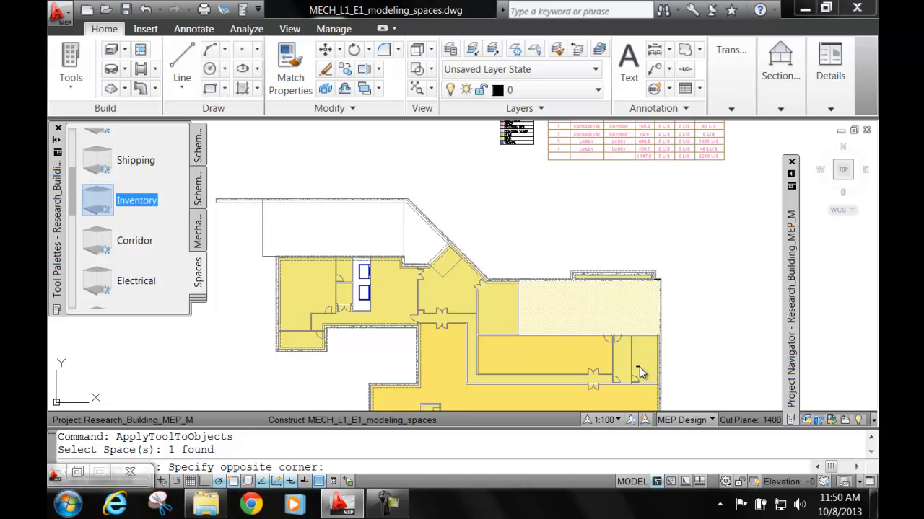
pyautogui.click(638, 359)
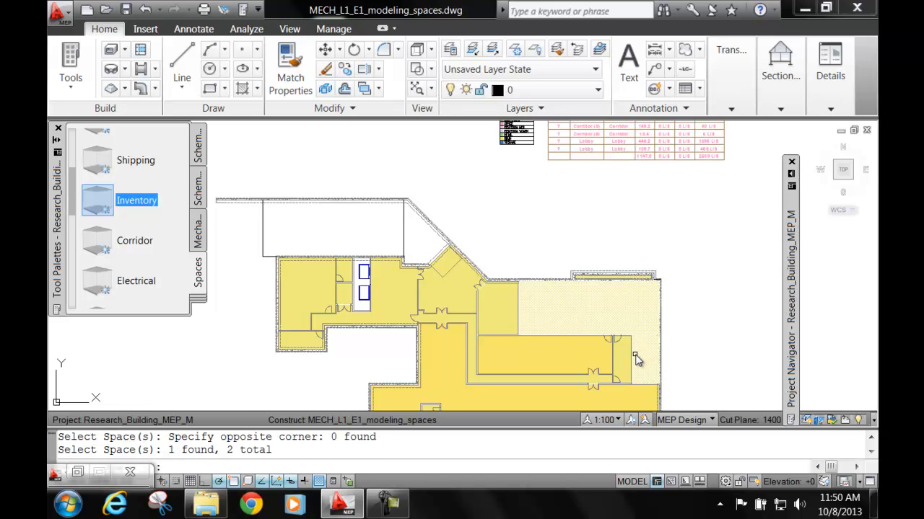
pyautogui.click(635, 361)
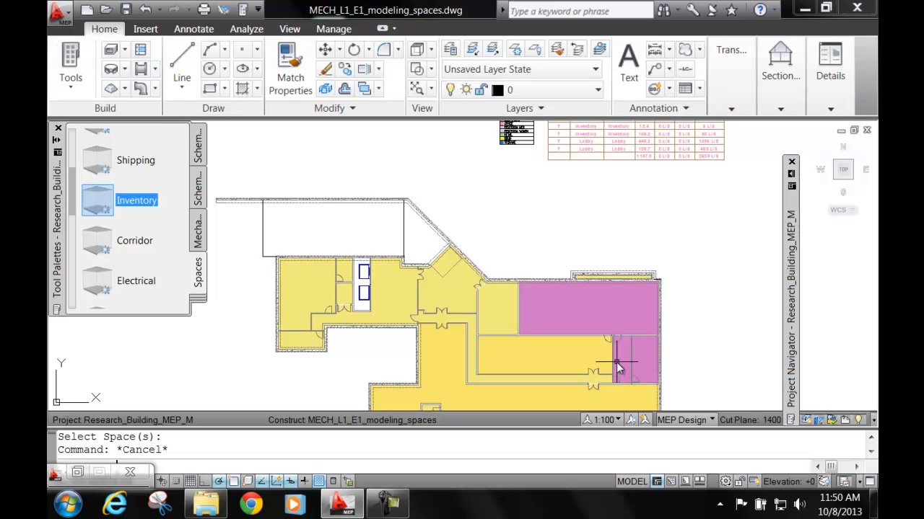
pyautogui.click(647, 361)
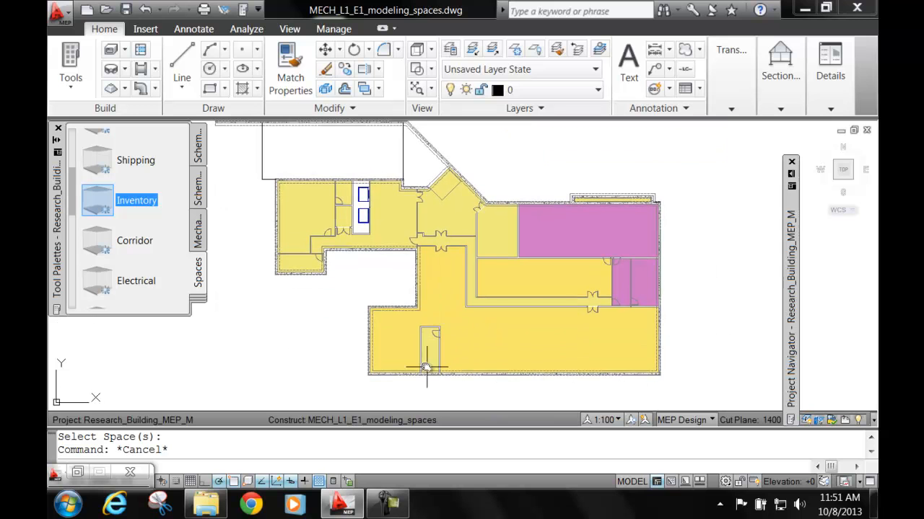
pyautogui.moveTo(431, 368)
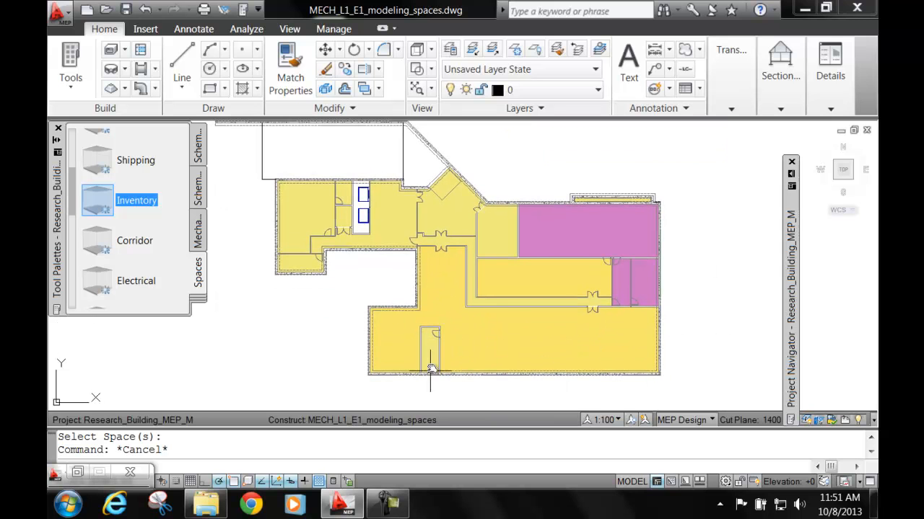
pyautogui.moveTo(484, 346)
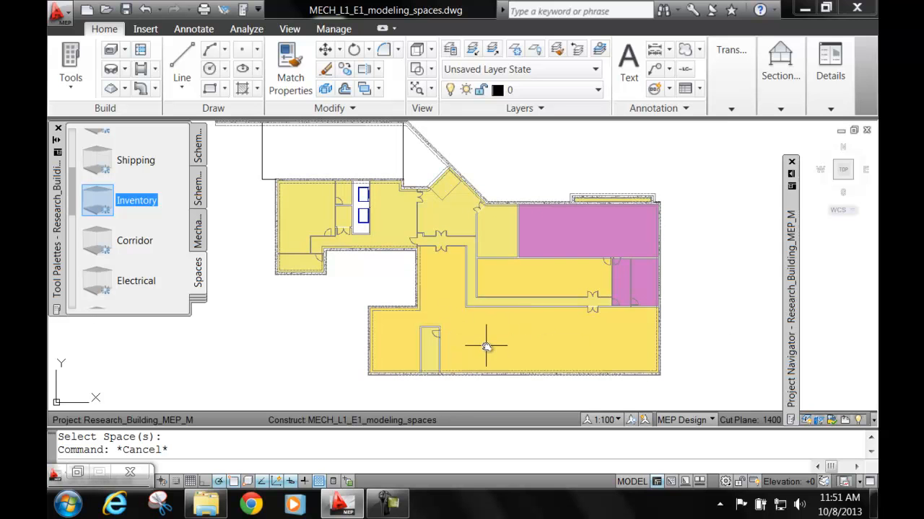
pyautogui.click(619, 244)
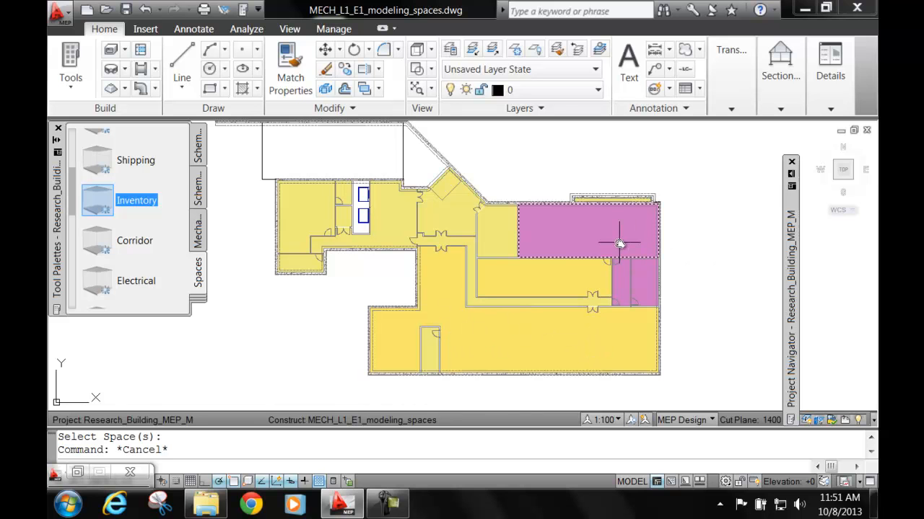
pyautogui.moveTo(618, 244)
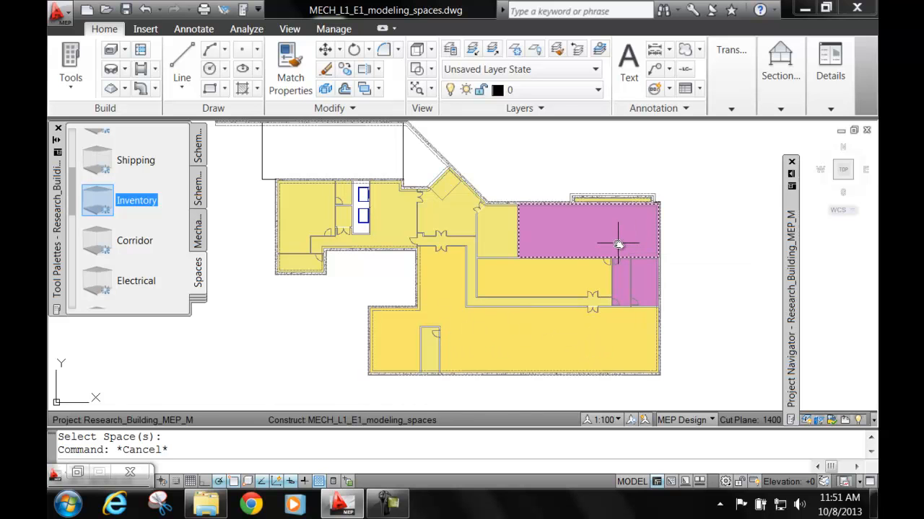
pyautogui.moveTo(617, 244)
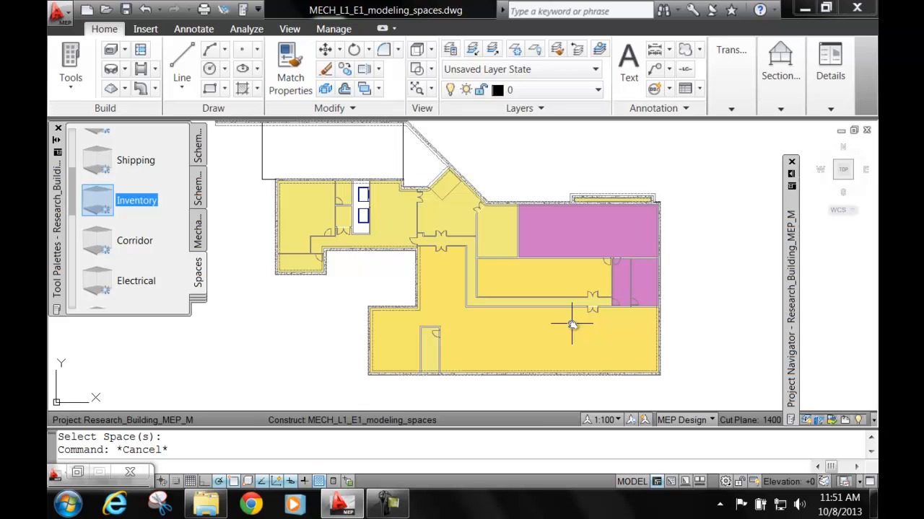
pyautogui.moveTo(583, 272)
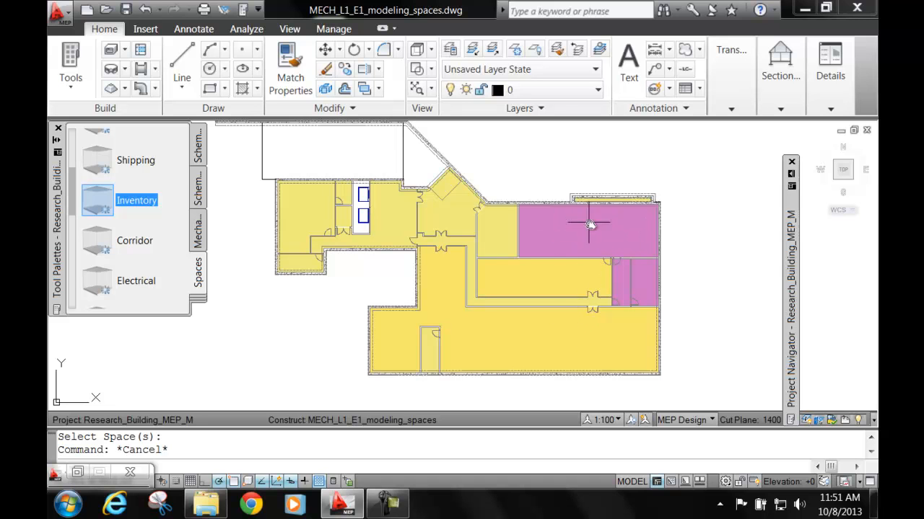
pyautogui.moveTo(632, 229)
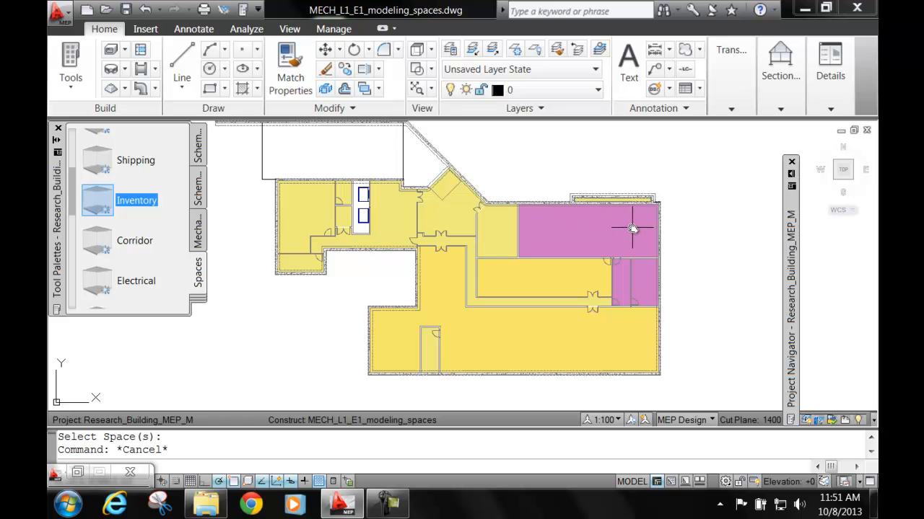
pyautogui.click(490, 329)
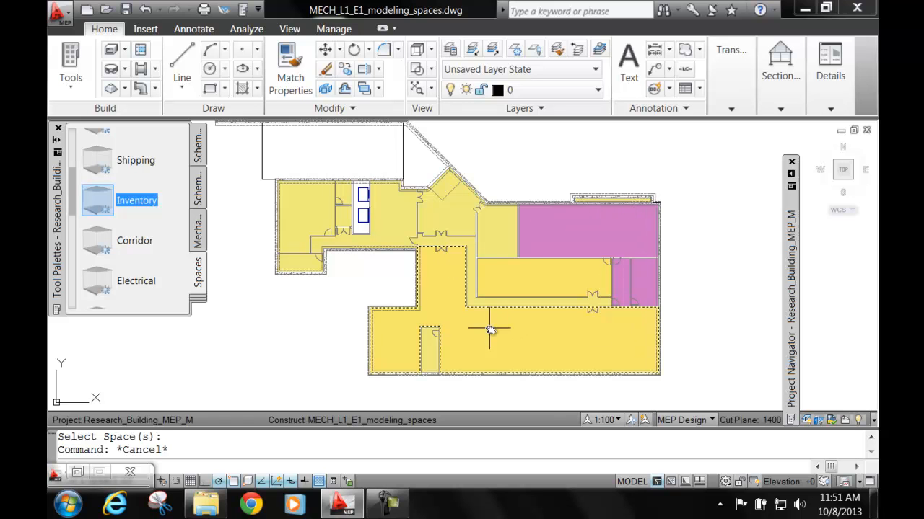
pyautogui.scroll(-3)
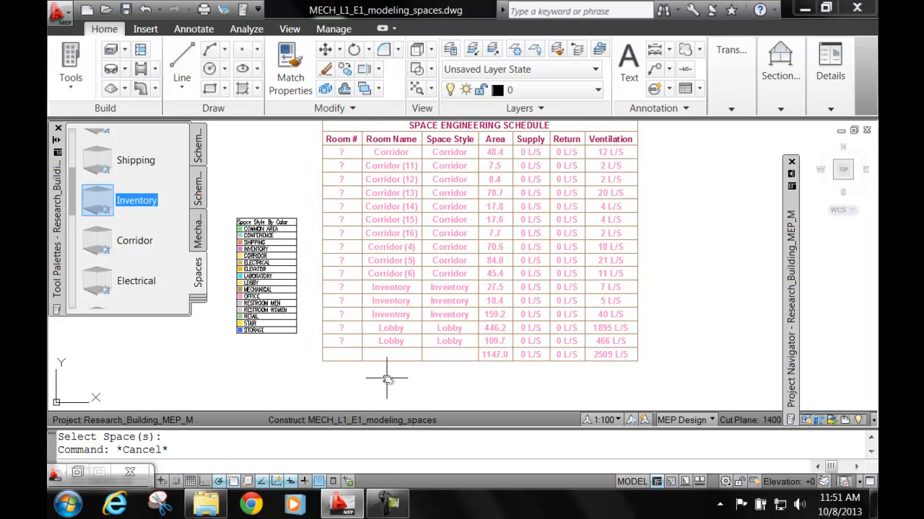
pyautogui.moveTo(421, 384)
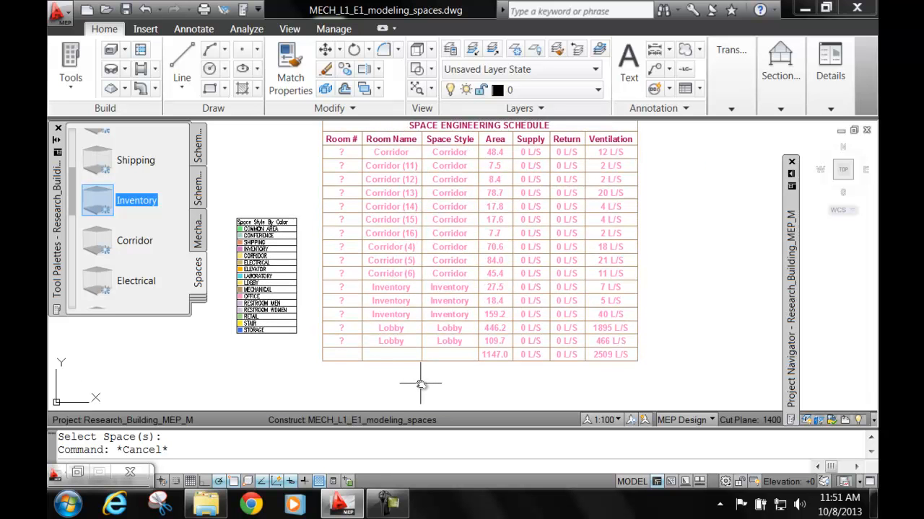